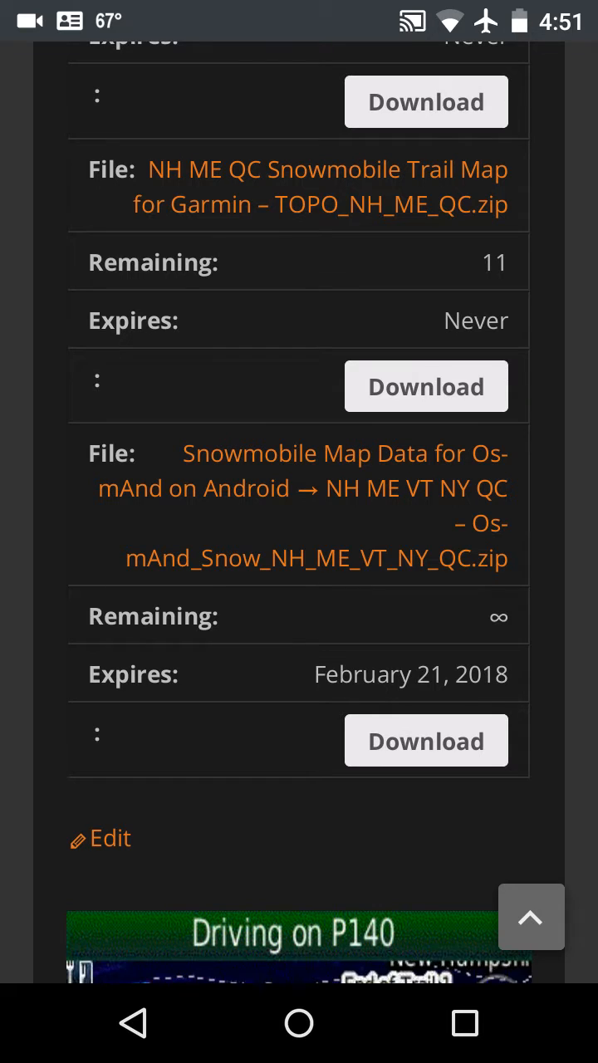
Leave Firefox's download page and return to the phone's home screen.
{"action": "left_click", "coordinate": [465, 1023]}
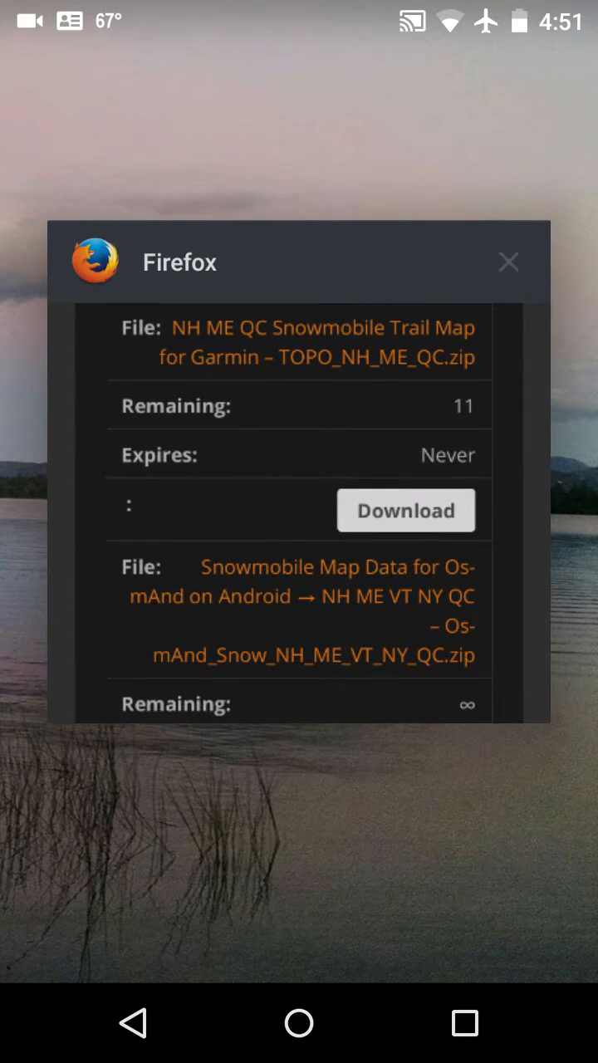
{"action": "left_click", "coordinate": [508, 262]}
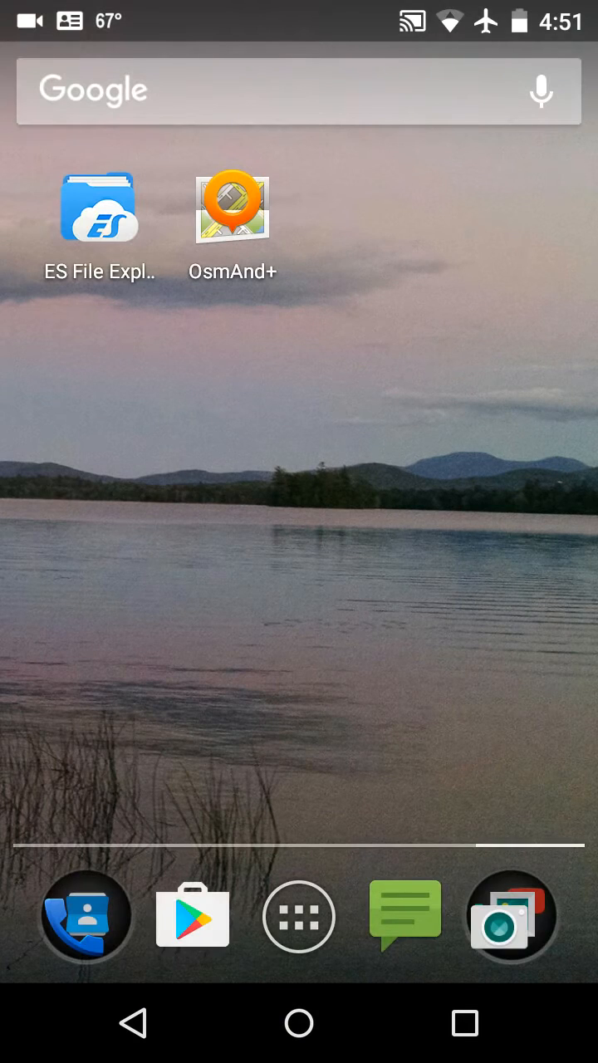
Launch ES File Explorer and browse the sdcard to the Download folder with the OsmAnd snowmobile zip.
{"action": "left_click", "coordinate": [101, 206]}
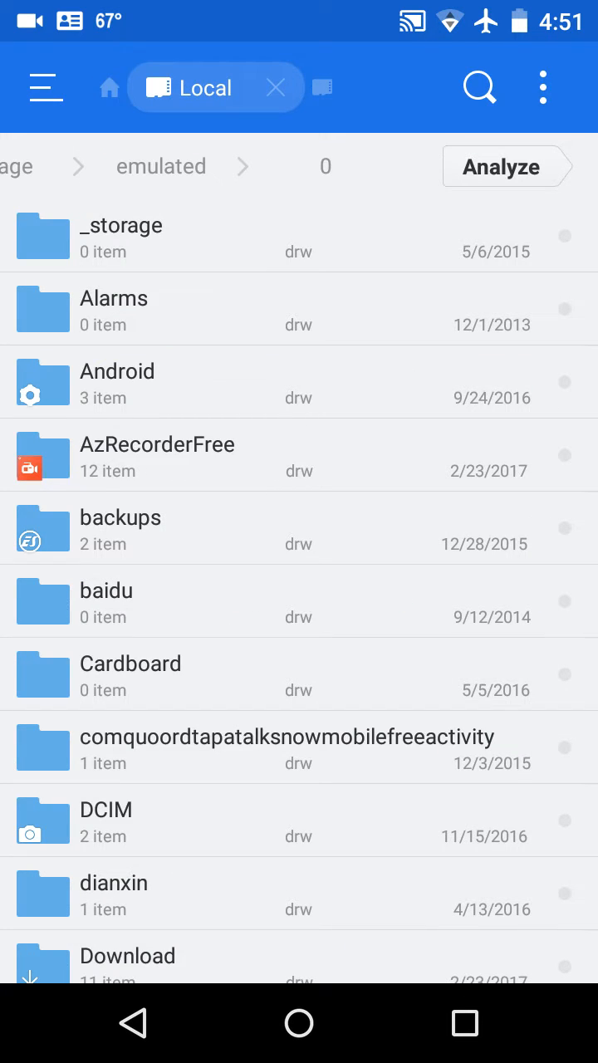
{"action": "left_click", "coordinate": [435, 787]}
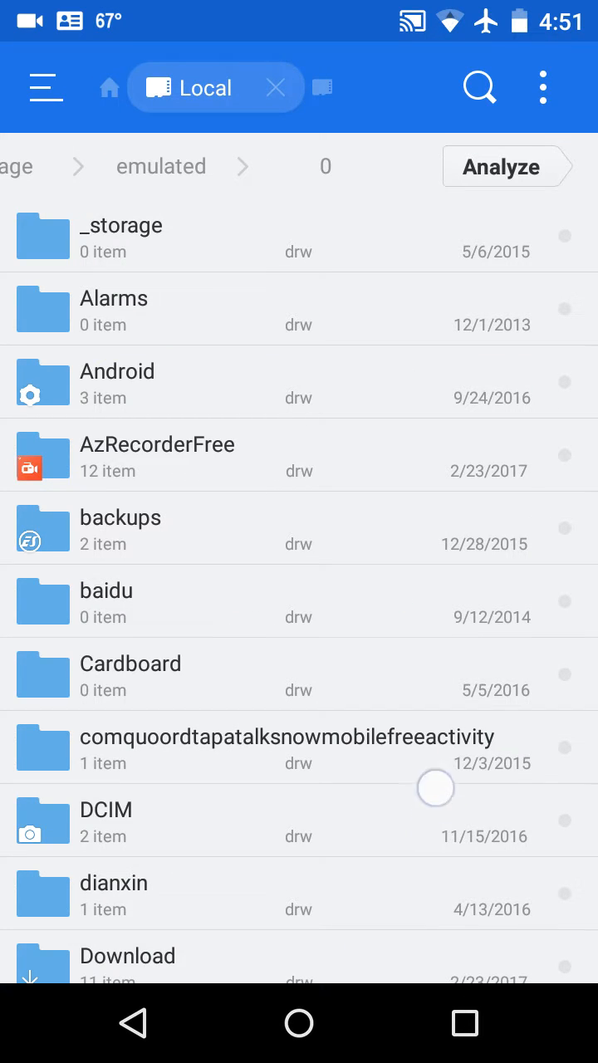
{"action": "scroll", "scroll_direction": "down", "scroll_amount": 3}
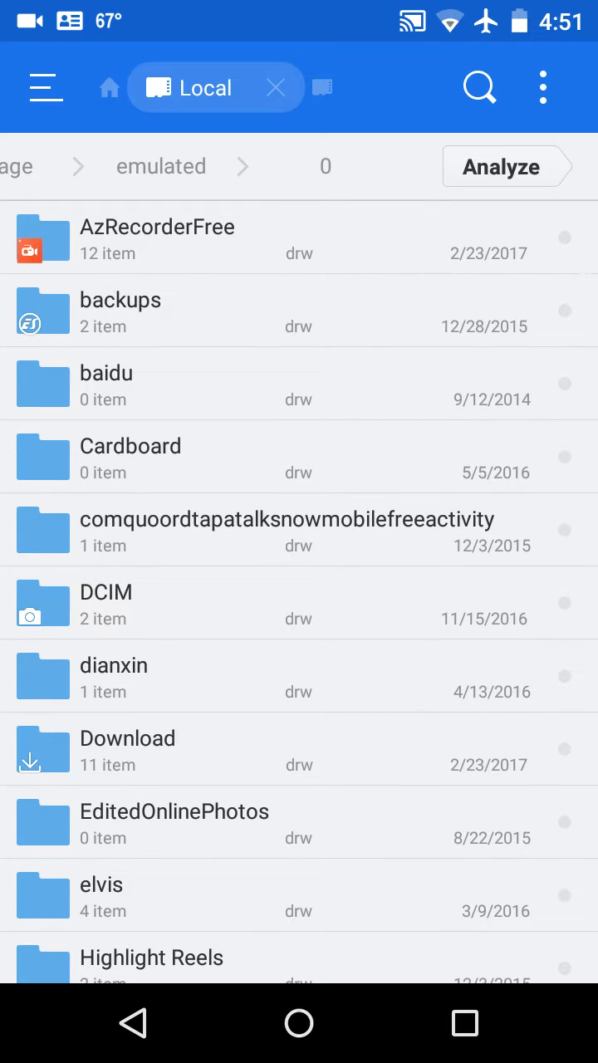
{"action": "scroll", "scroll_direction": "down", "scroll_amount": 3}
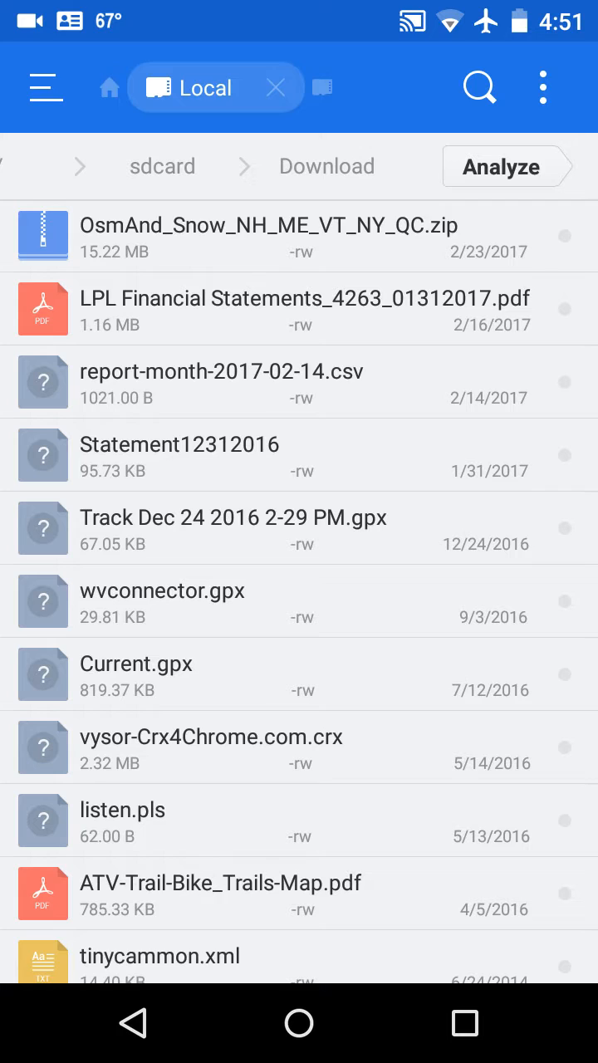
Open OsmAnd_Snow_NH_ME_VT_NY_QC.zip and try selecting Snow obf files, then clear the selection.
{"action": "left_click", "coordinate": [395, 236]}
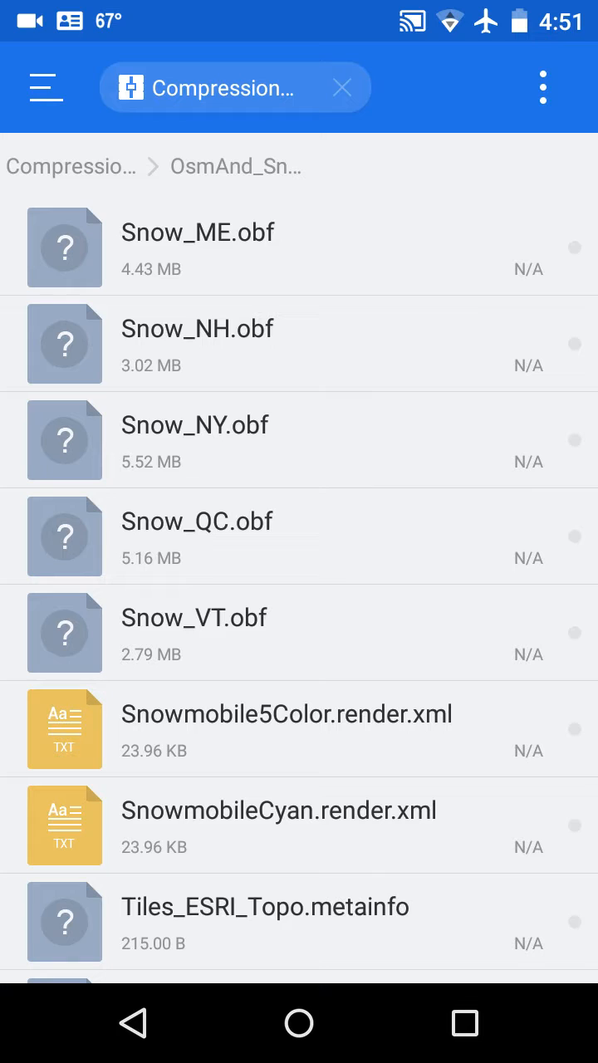
{"action": "left_click", "coordinate": [338, 264]}
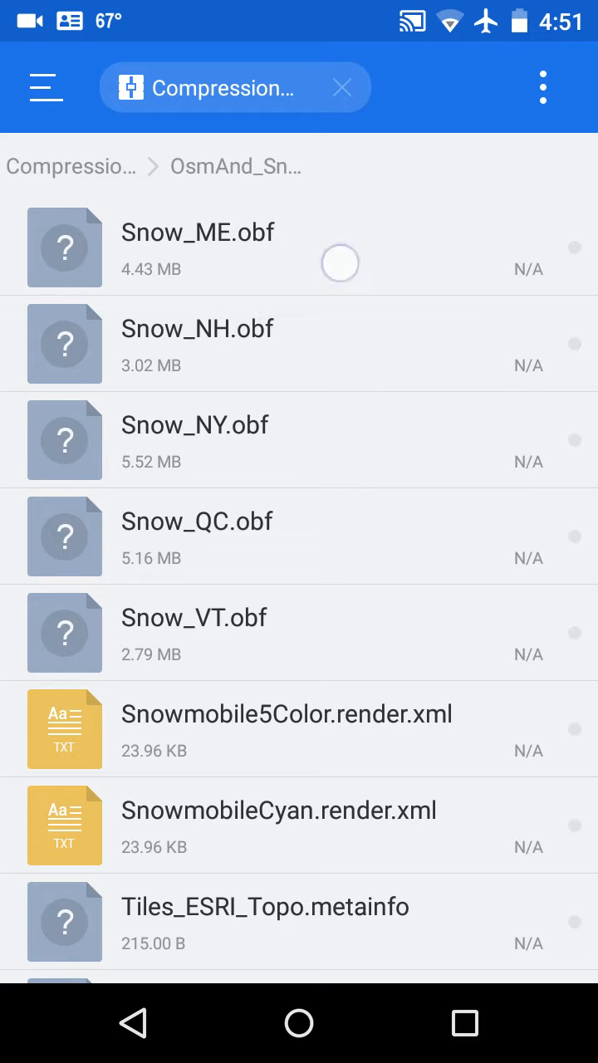
{"action": "left_click", "coordinate": [198, 245]}
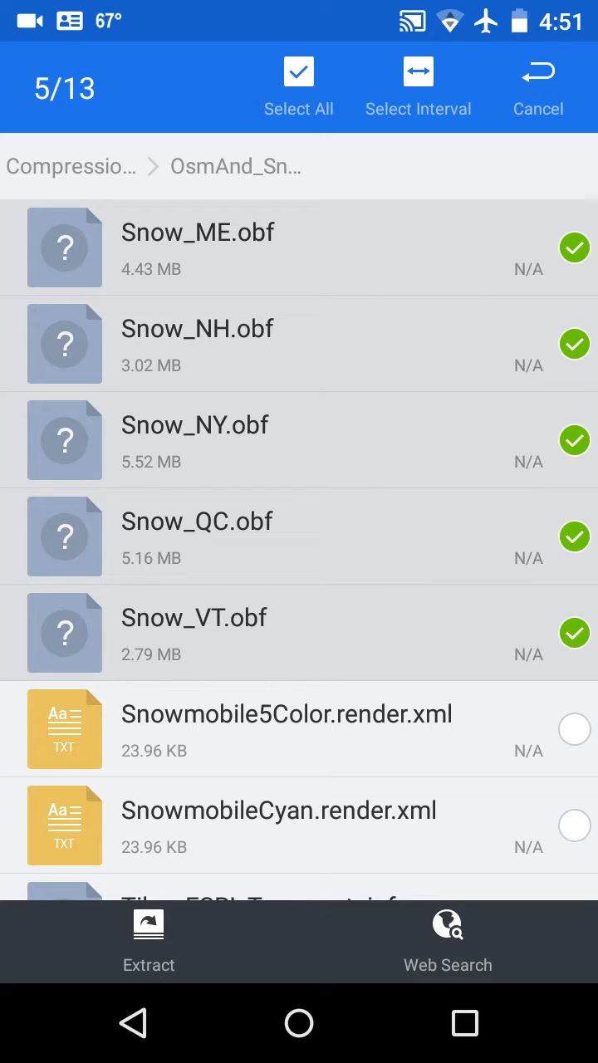
{"action": "left_click", "coordinate": [538, 86]}
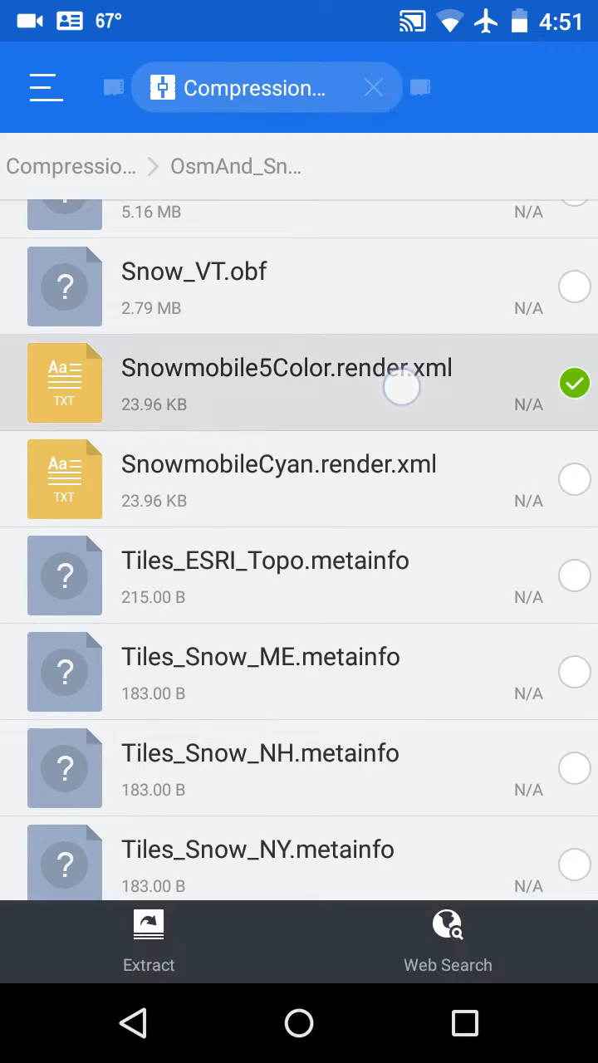
Select the Snowmobile5Color render file and scroll down to the Tiles metainfo files.
{"action": "left_click", "coordinate": [574, 478]}
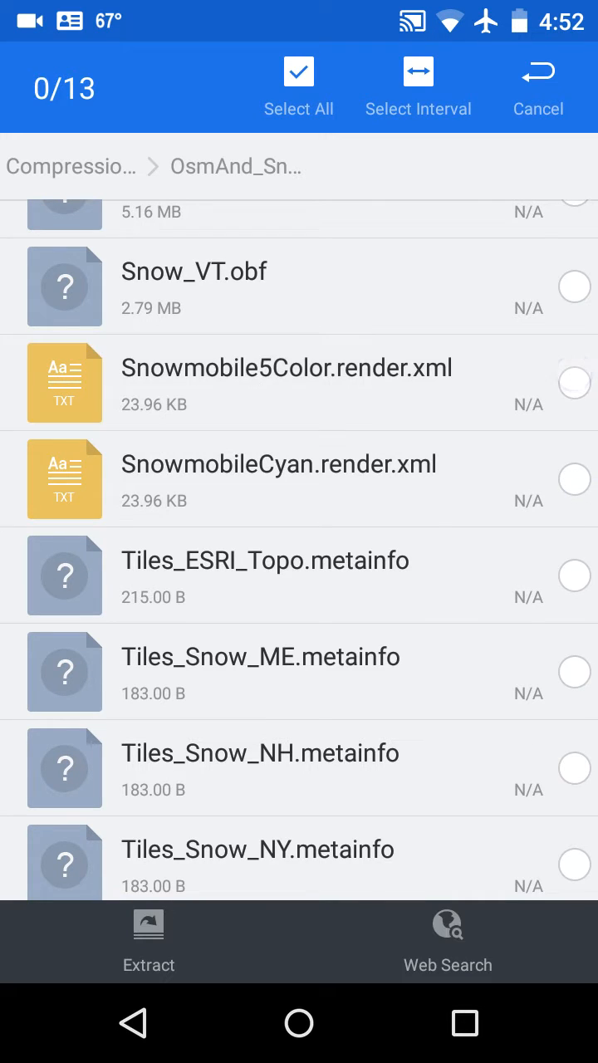
{"action": "scroll", "scroll_direction": "down", "scroll_amount": 3}
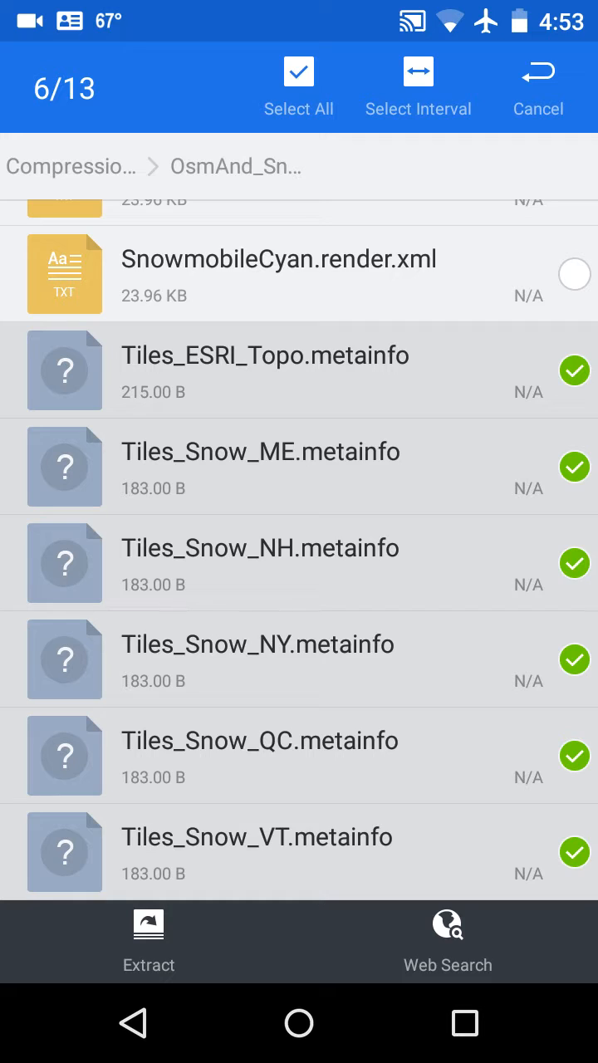
Clear the metainfo selection and mark the five Snow obf map files instead.
{"action": "left_click", "coordinate": [538, 83]}
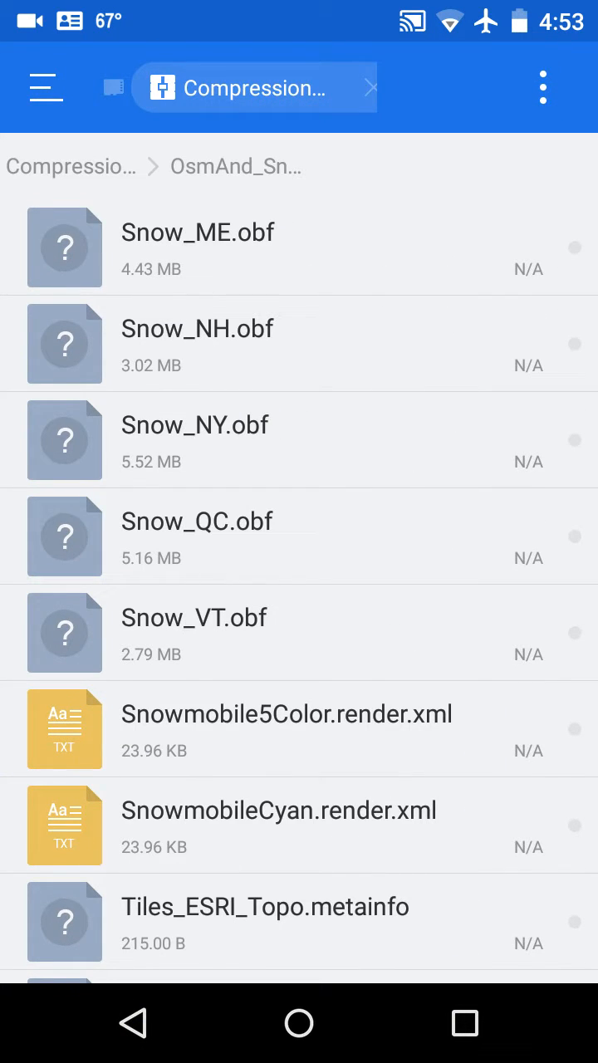
{"action": "left_click", "coordinate": [198, 247]}
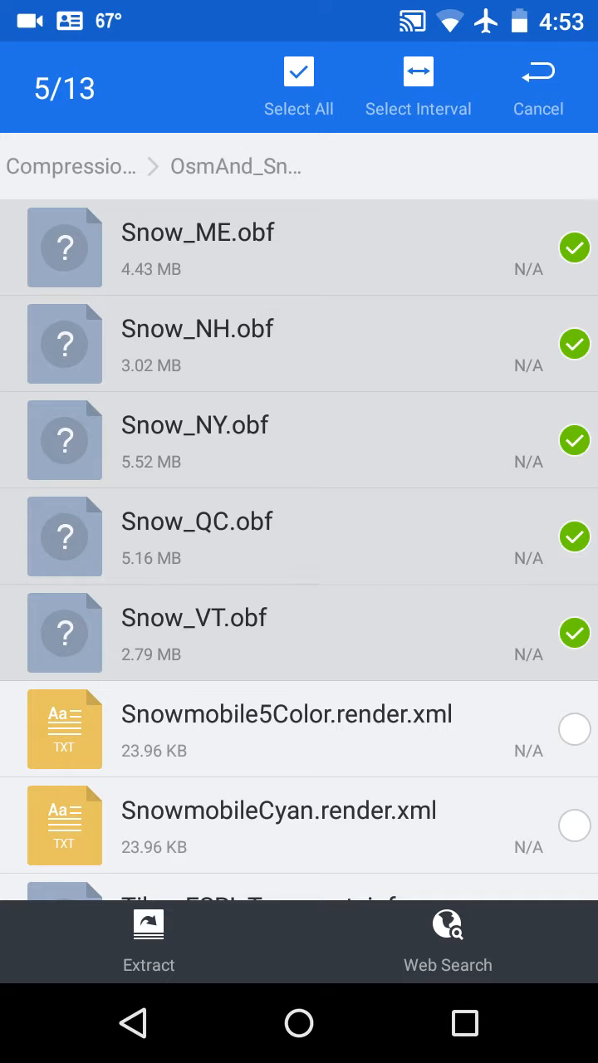
Start Extract with Choose path and bring up the folder browser at /sdcard/.
{"action": "left_click", "coordinate": [149, 940]}
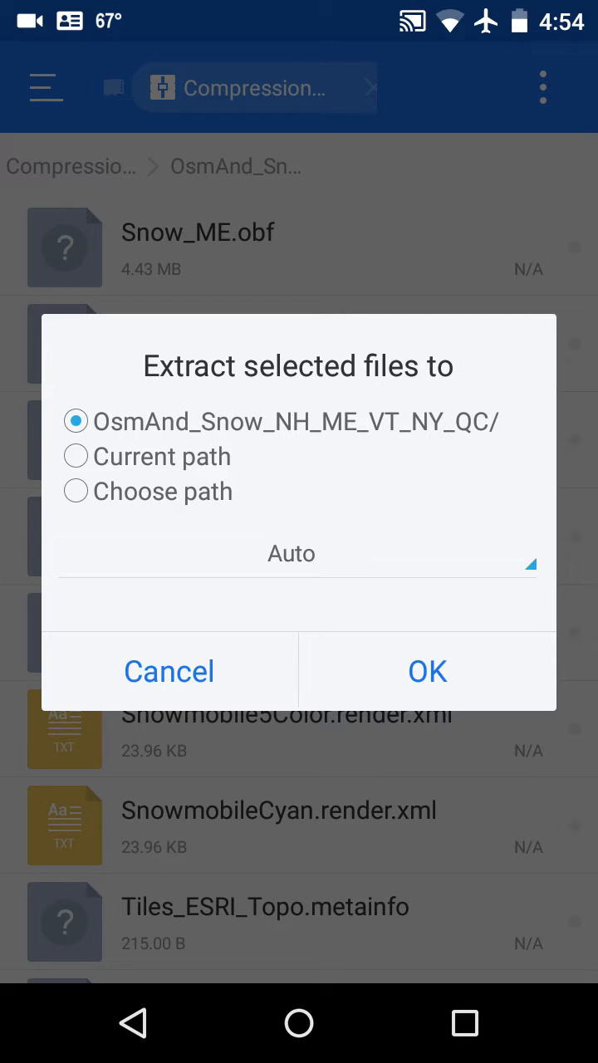
{"action": "left_click", "coordinate": [75, 492]}
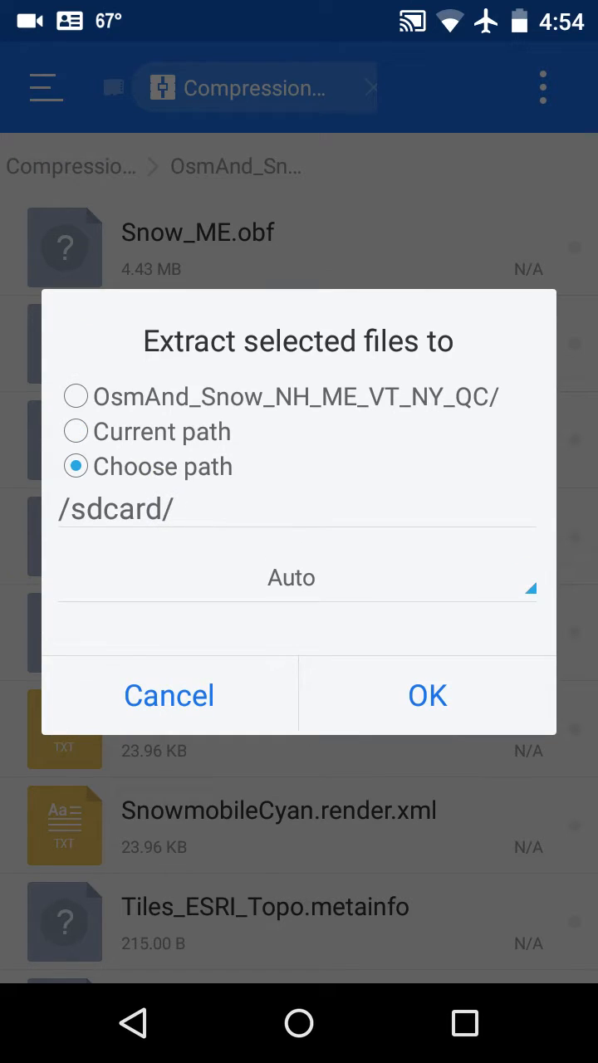
{"action": "left_click", "coordinate": [153, 508]}
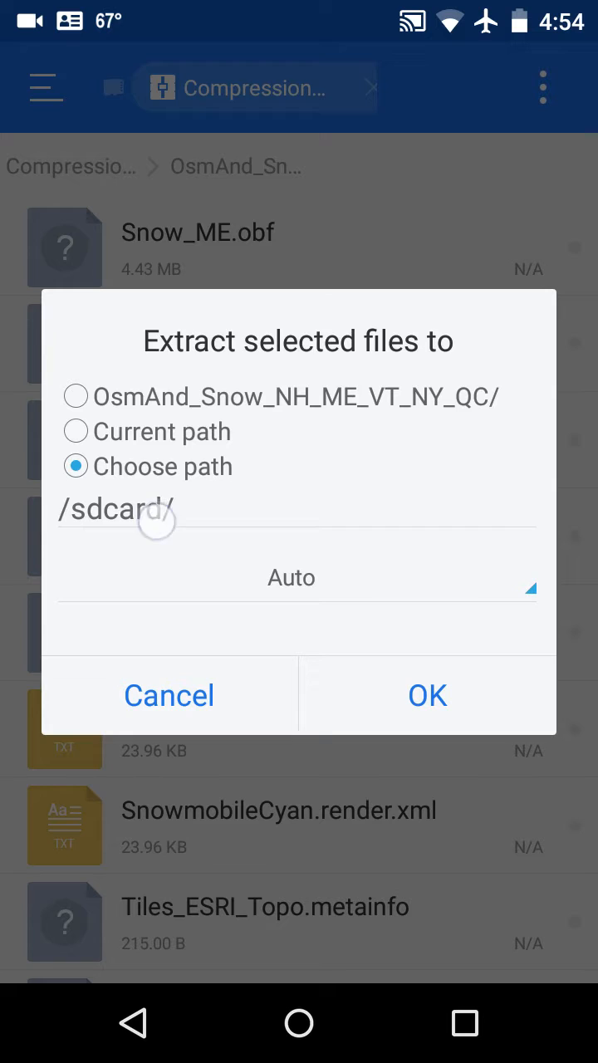
{"action": "left_click", "coordinate": [133, 510]}
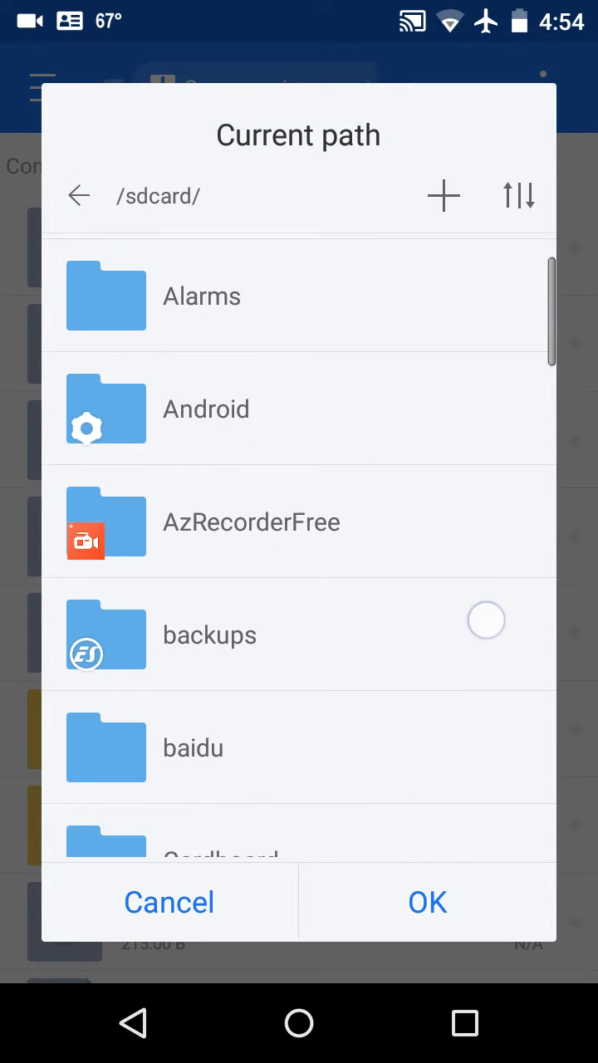
Pick /sdcard/osmand in the browser and confirm it as the extraction destination.
{"action": "scroll", "scroll_direction": "down", "scroll_amount": 3}
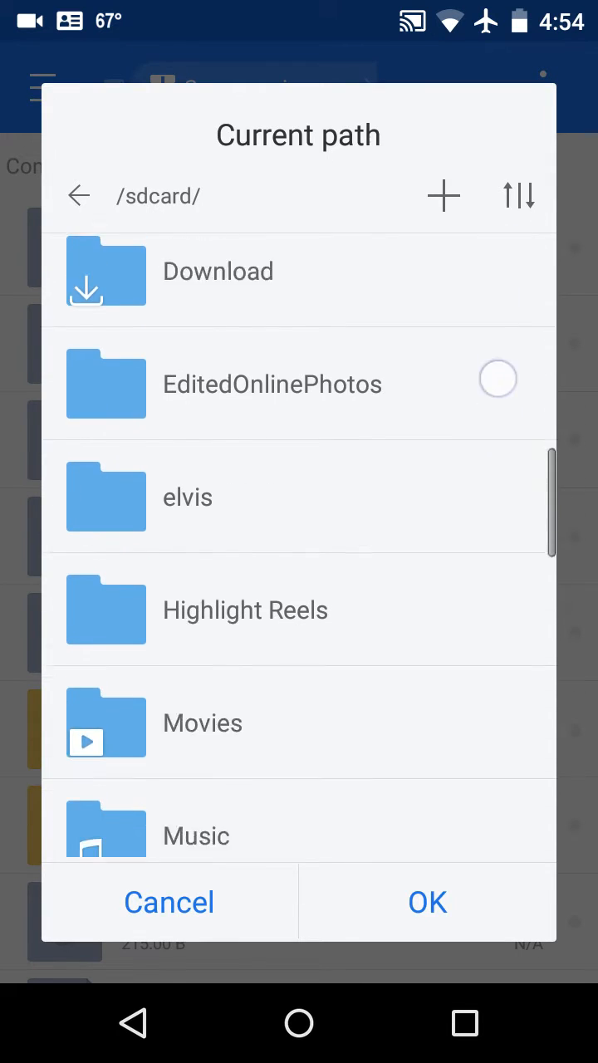
{"action": "scroll", "scroll_direction": "down", "scroll_amount": 3}
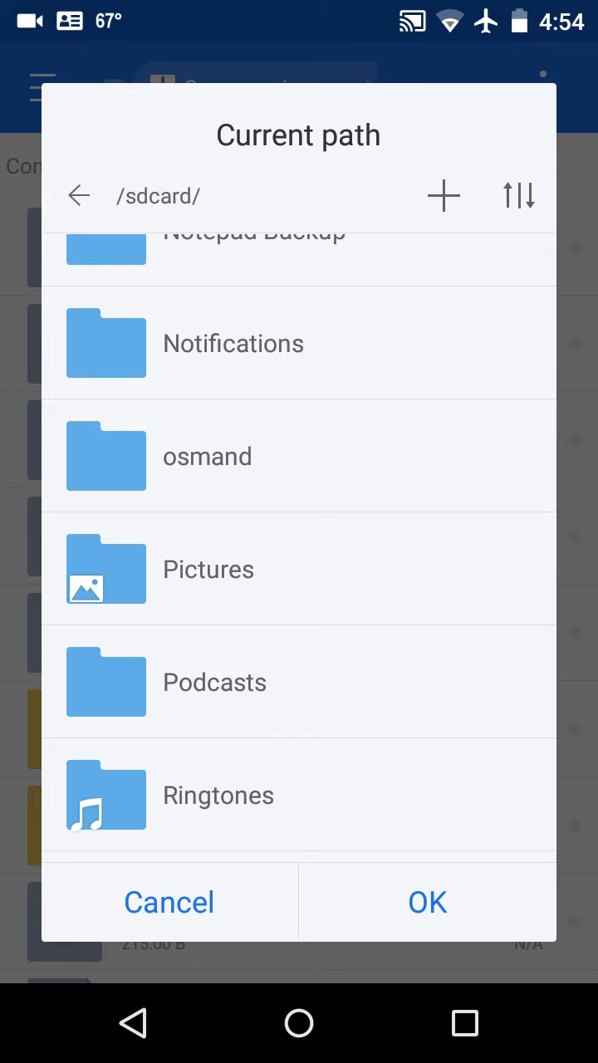
{"action": "left_click", "coordinate": [206, 455]}
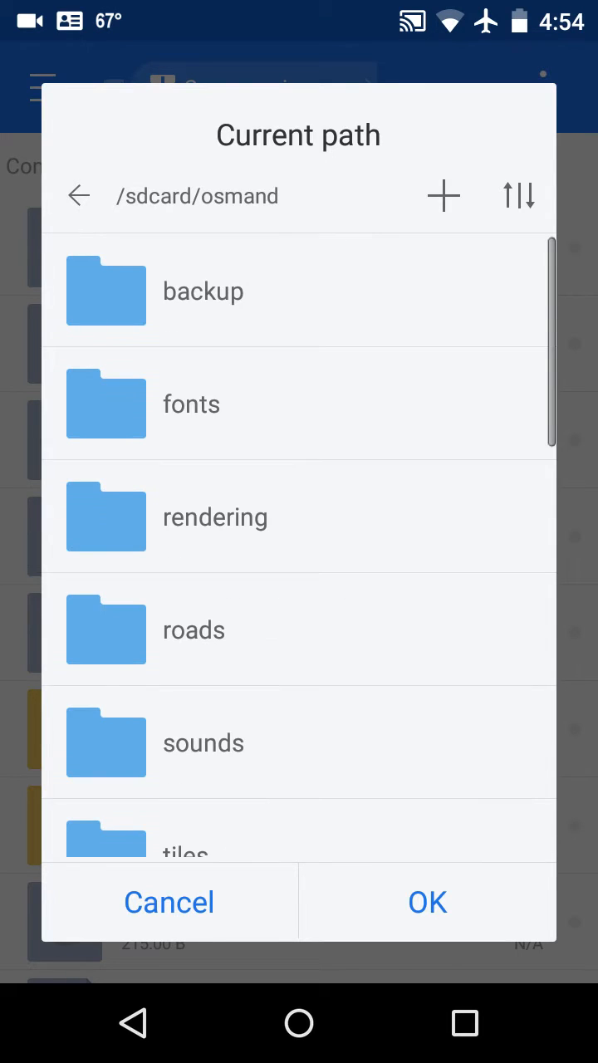
{"action": "left_click", "coordinate": [452, 828]}
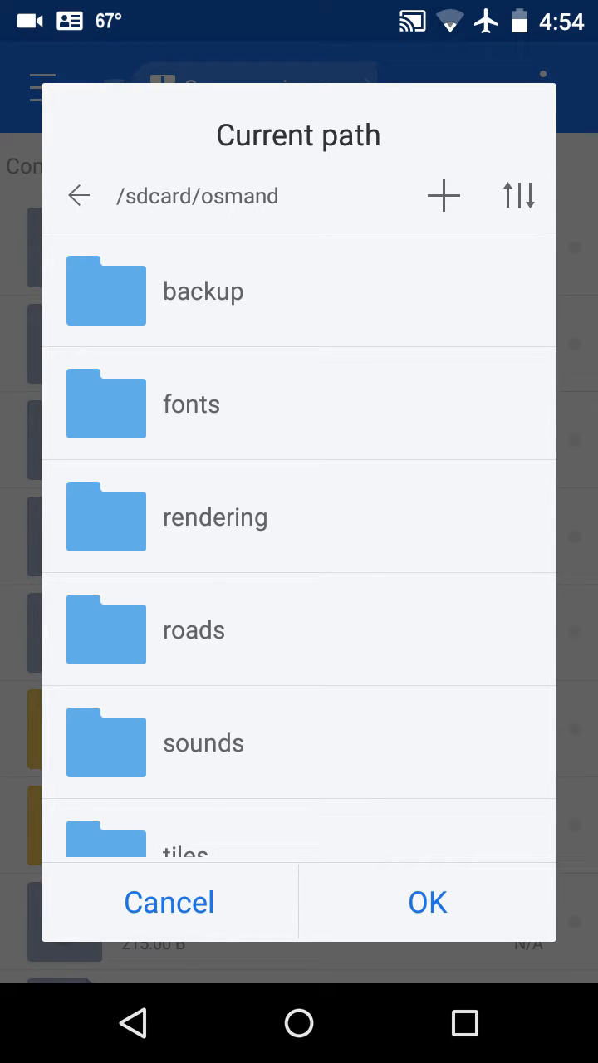
{"action": "scroll", "scroll_direction": "down", "scroll_amount": 3}
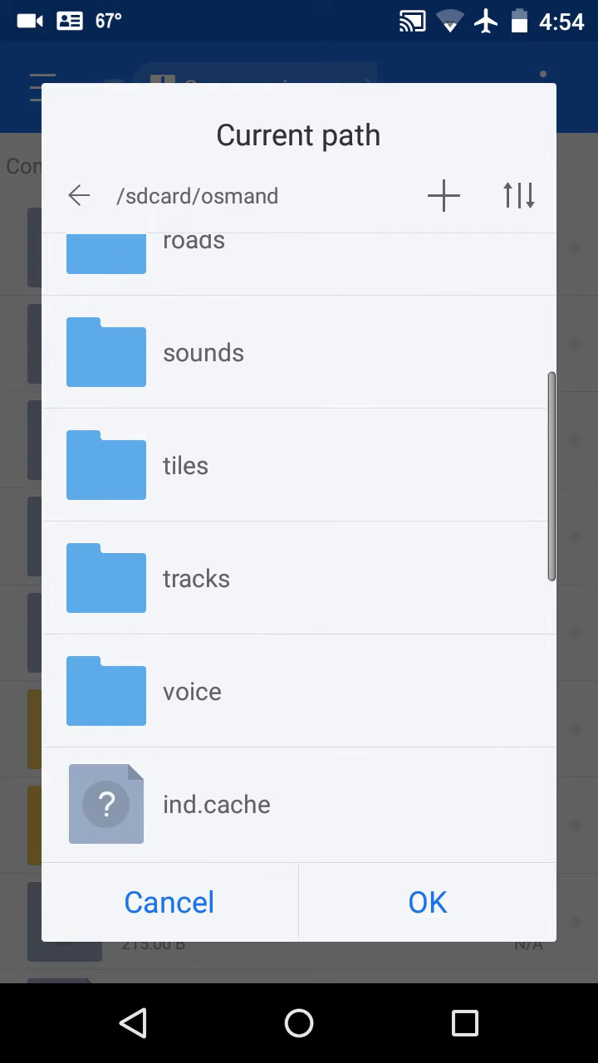
{"action": "scroll", "scroll_direction": "down", "scroll_amount": 3}
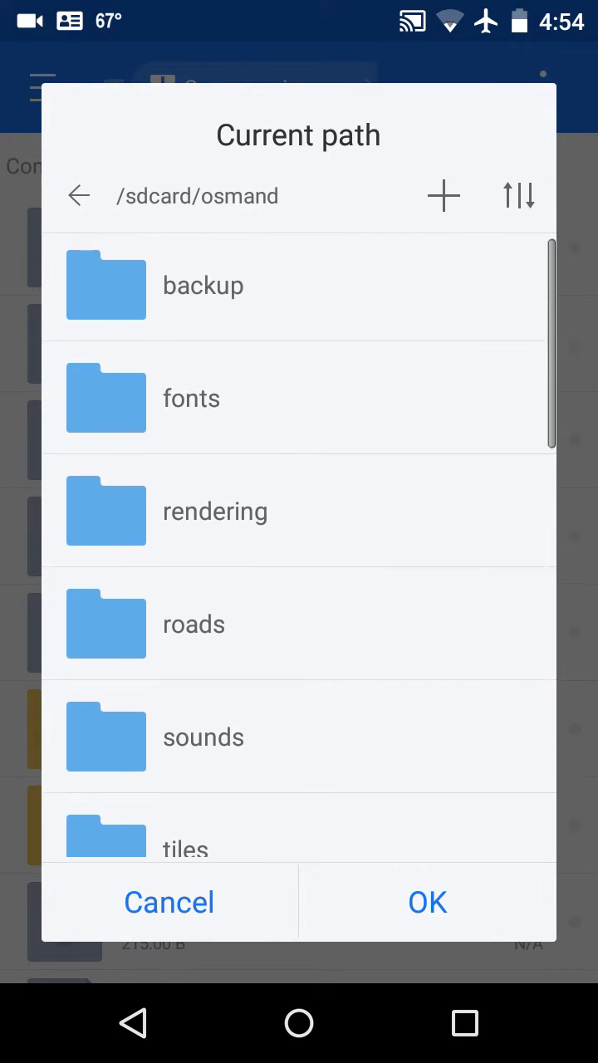
{"action": "scroll", "scroll_direction": "down", "scroll_amount": 3}
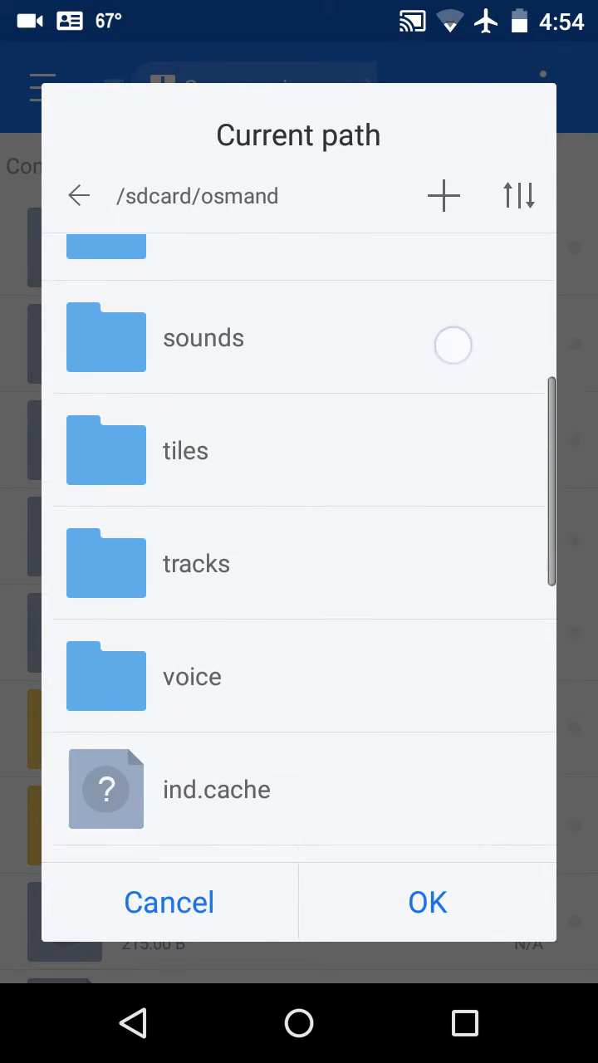
{"action": "scroll", "scroll_direction": "down", "scroll_amount": 3}
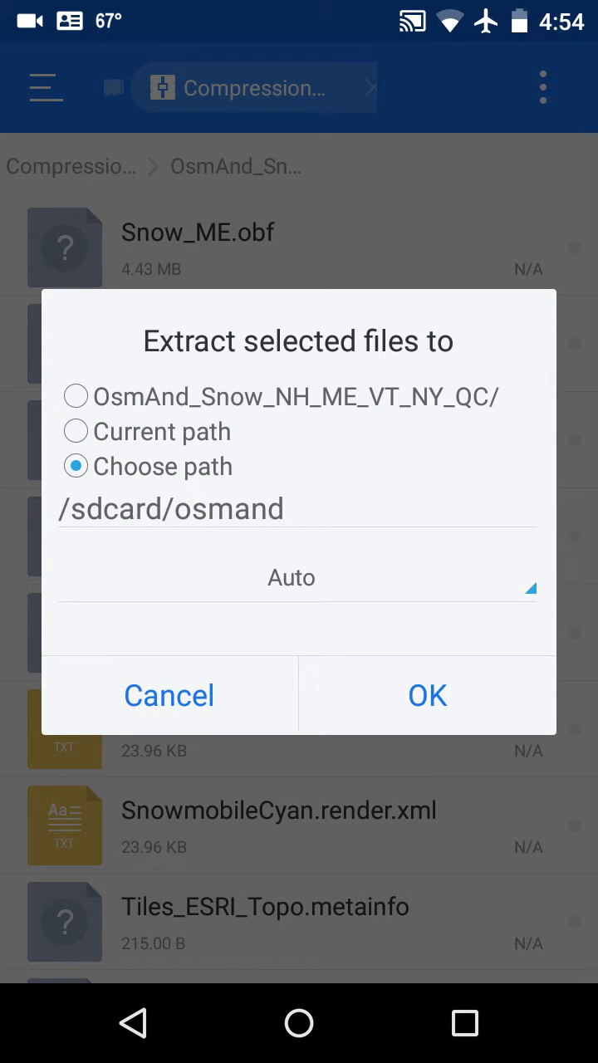
Extract the Snow obf files into /sdcard/osmand, overwriting the existing Snow_ME.obf.
{"action": "left_click", "coordinate": [426, 694]}
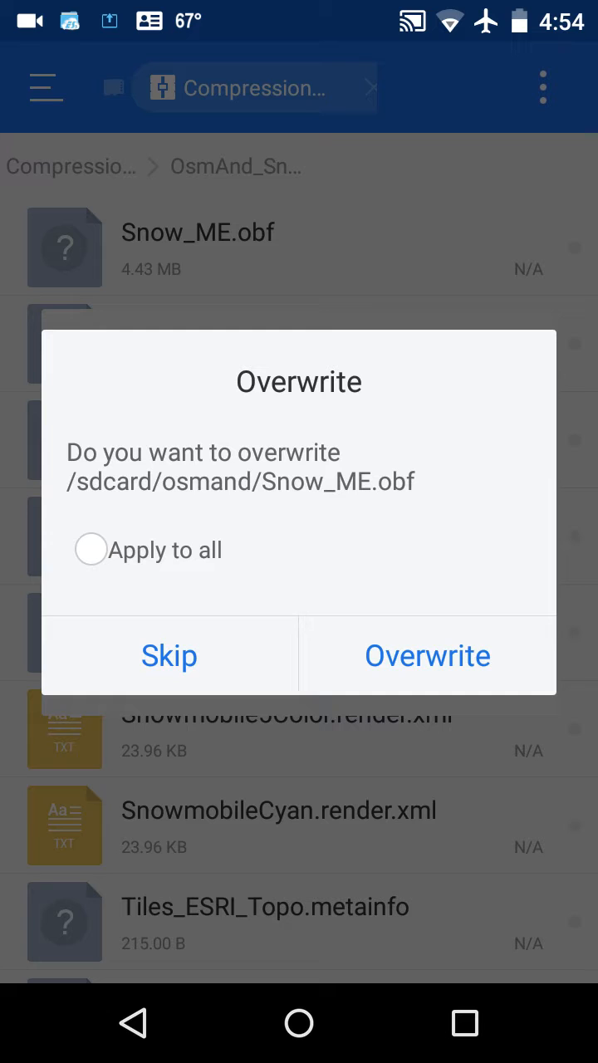
{"action": "left_click", "coordinate": [429, 654]}
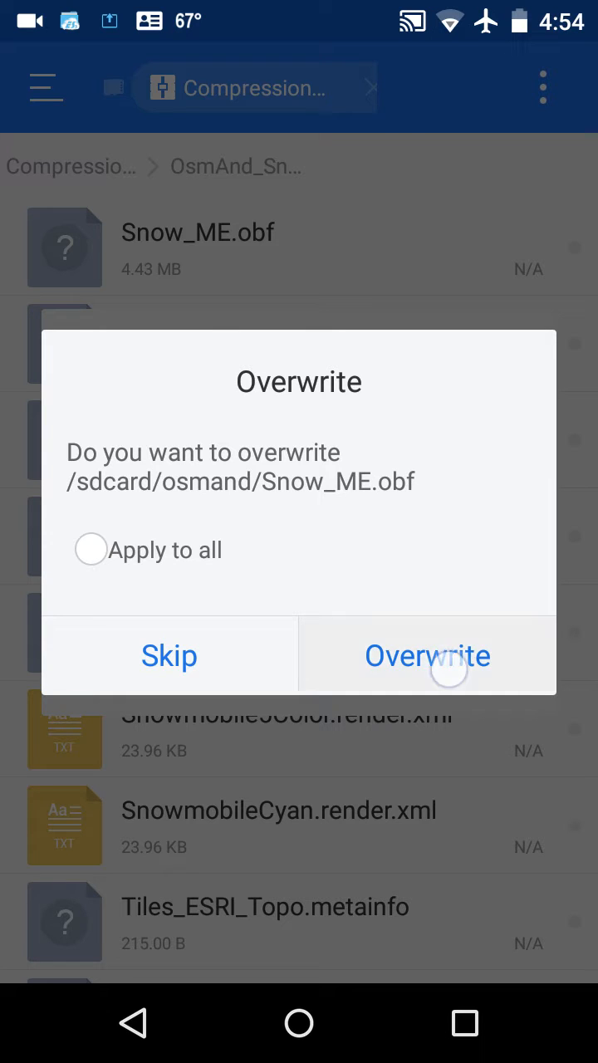
{"action": "left_click", "coordinate": [426, 655]}
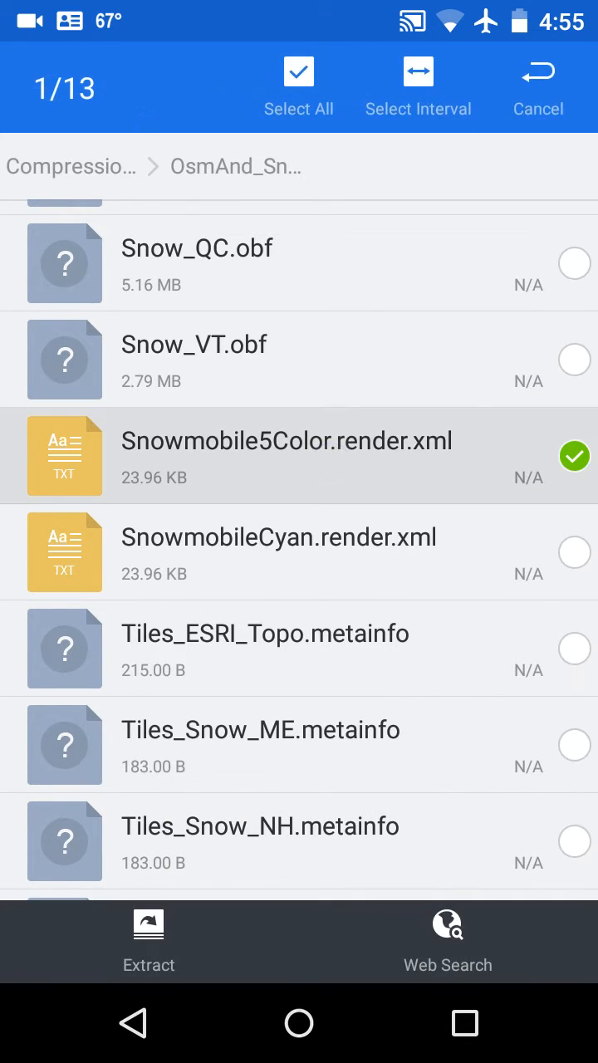
Select both Snowmobile render.xml files and set /sdcard/osmand/rendering as the extraction path.
{"action": "left_click", "coordinate": [298, 552]}
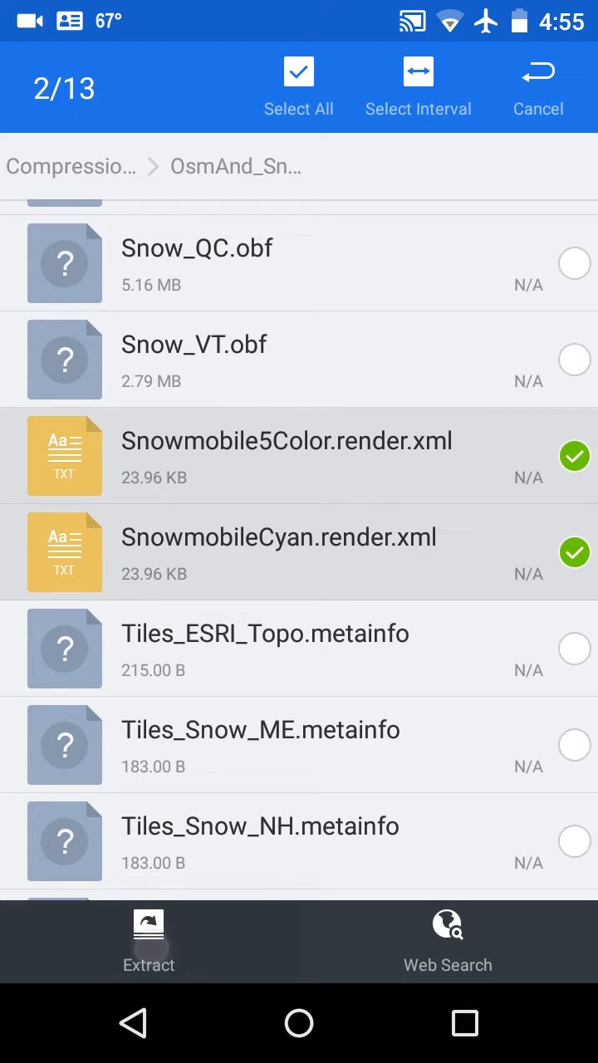
{"action": "left_click", "coordinate": [149, 933]}
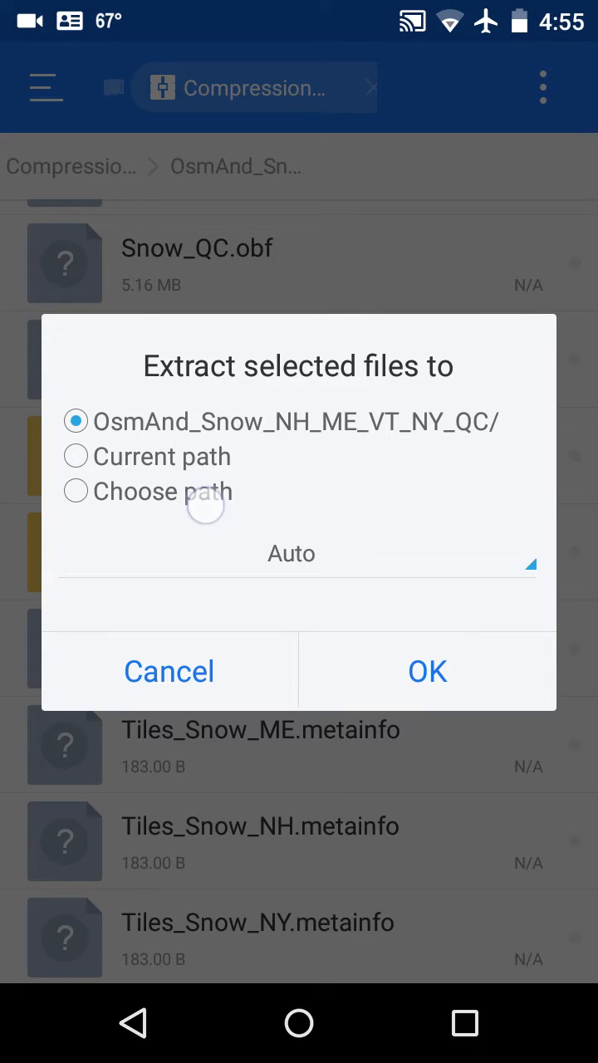
{"action": "left_click", "coordinate": [77, 492]}
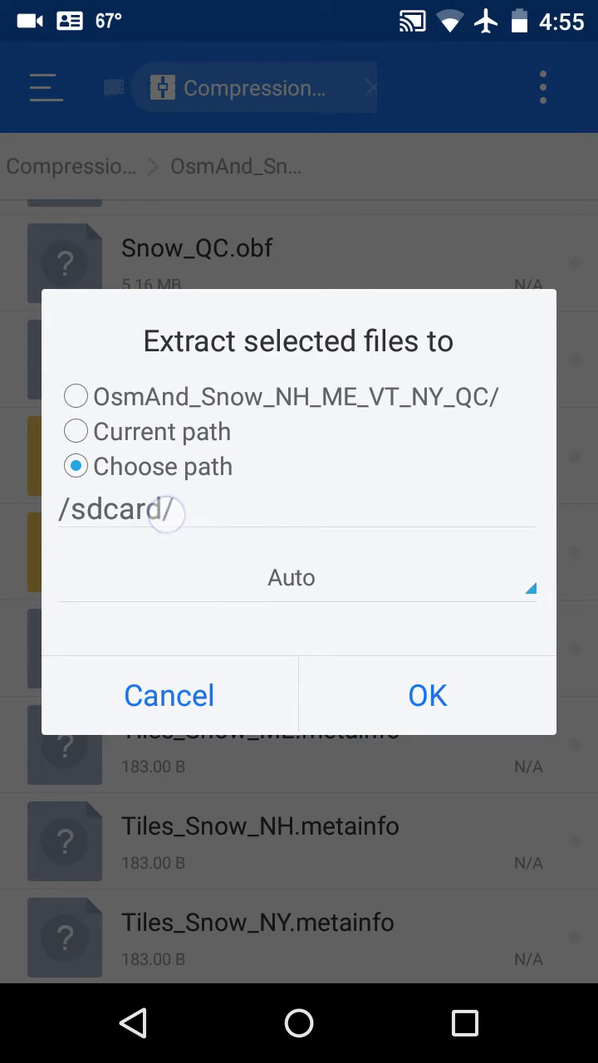
{"action": "left_click", "coordinate": [124, 509]}
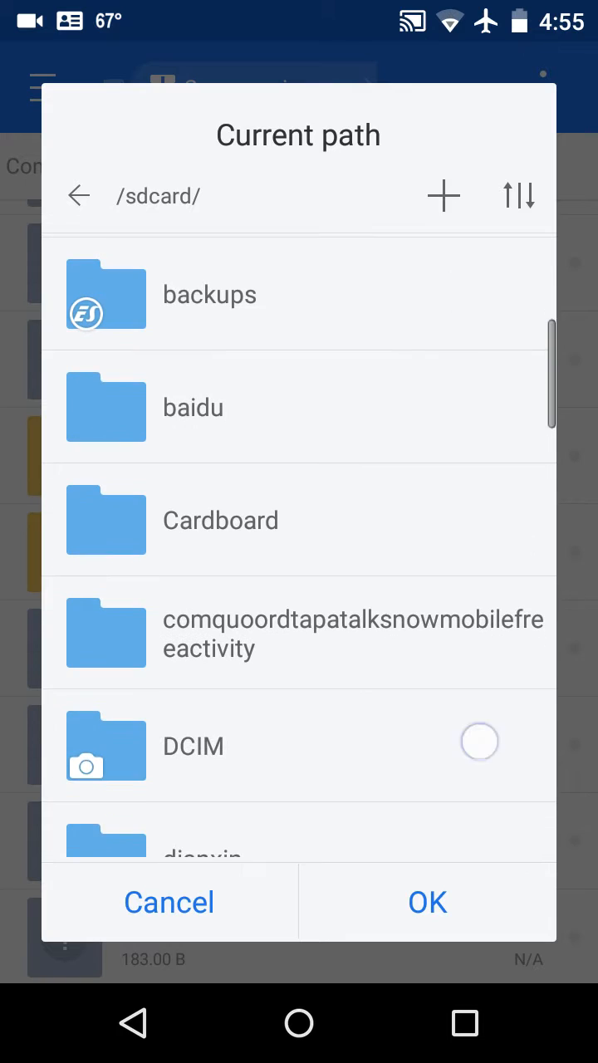
{"action": "scroll", "scroll_direction": "down", "scroll_amount": 3}
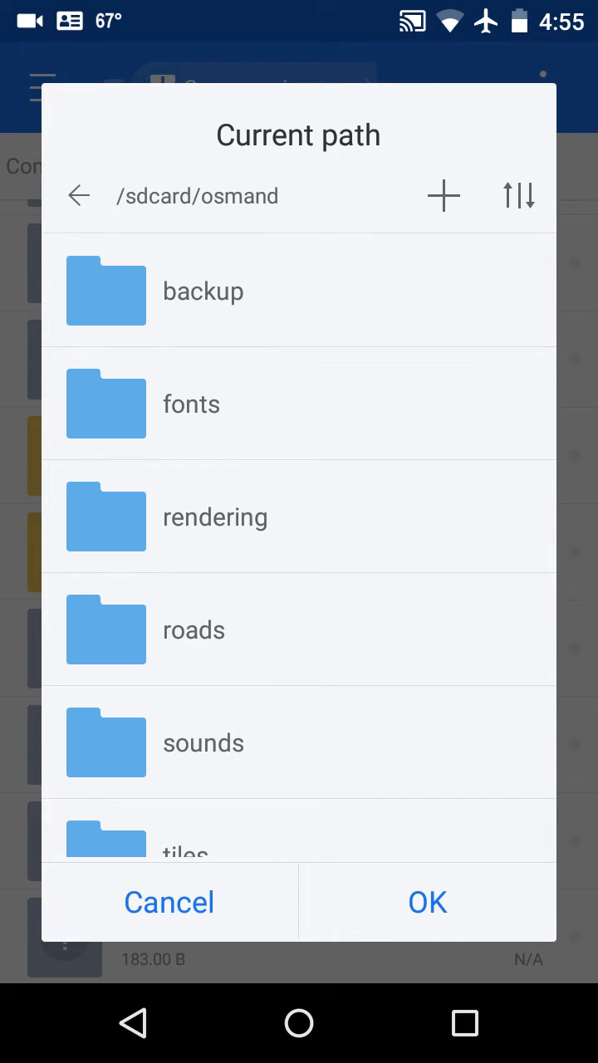
{"action": "scroll", "scroll_direction": "down", "scroll_amount": 3}
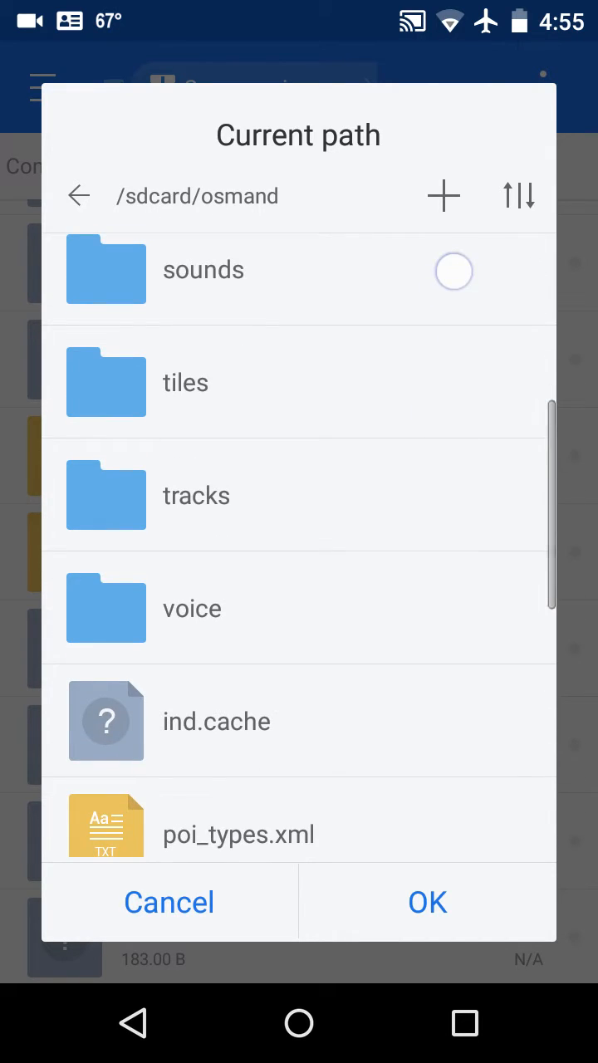
{"action": "scroll", "scroll_direction": "down", "scroll_amount": 3}
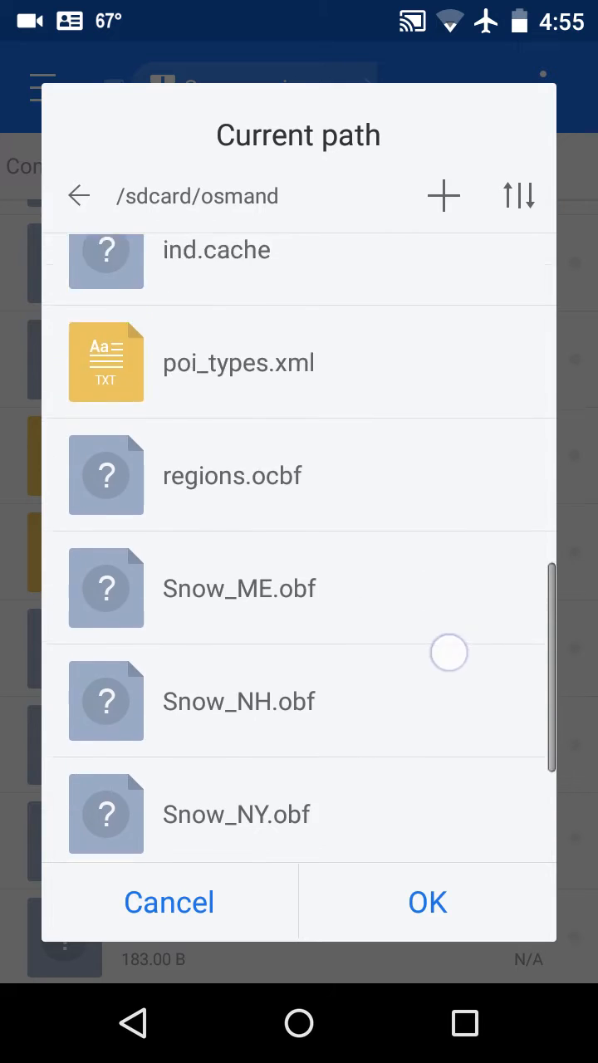
{"action": "scroll", "scroll_direction": "down", "scroll_amount": 3}
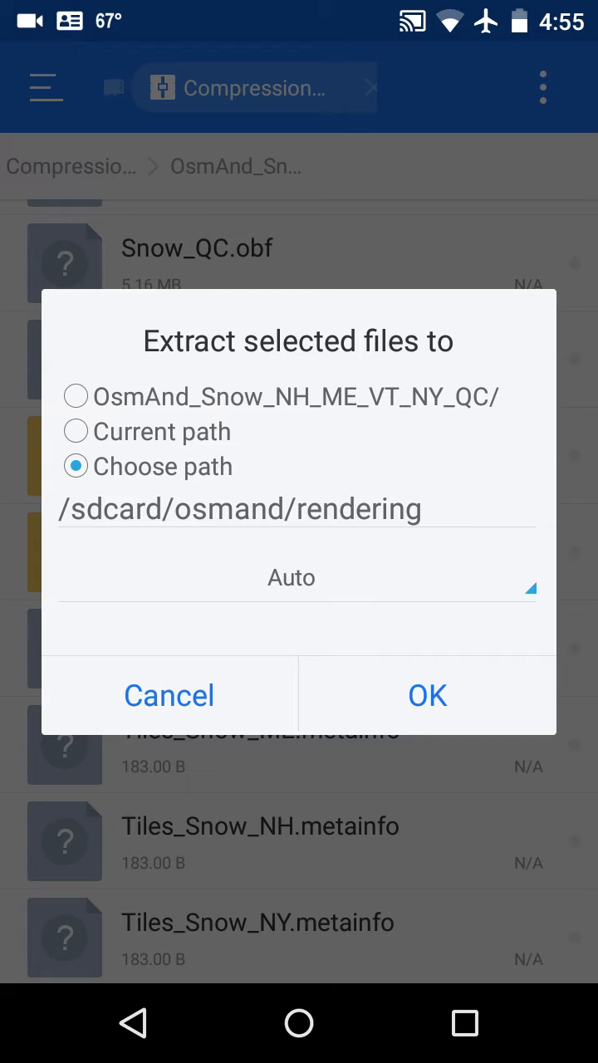
Extract the render files, overwriting all existing copies in the rendering folder.
{"action": "left_click", "coordinate": [427, 695]}
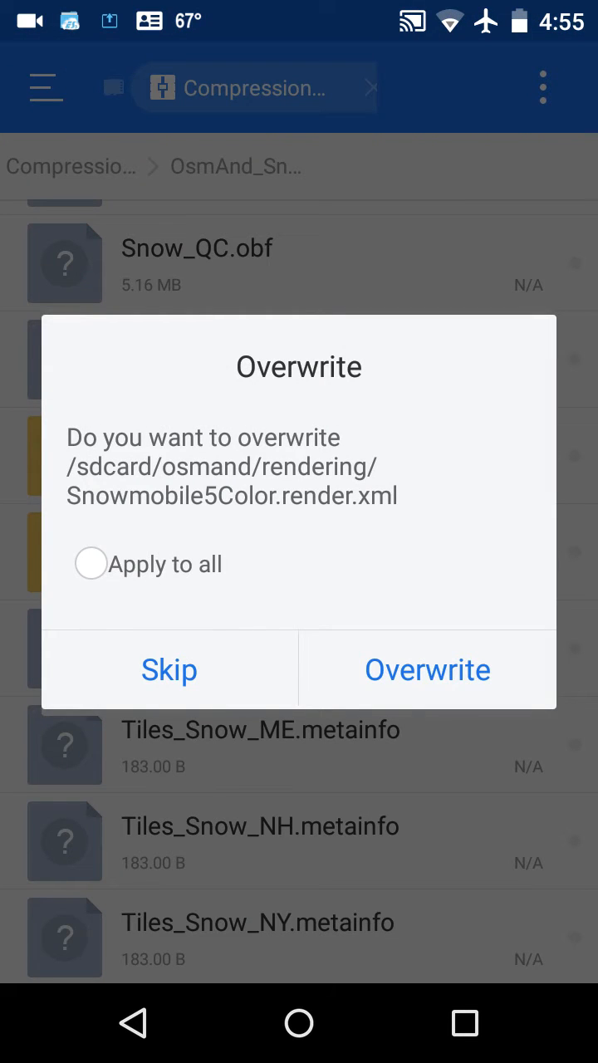
{"action": "left_click", "coordinate": [89, 565]}
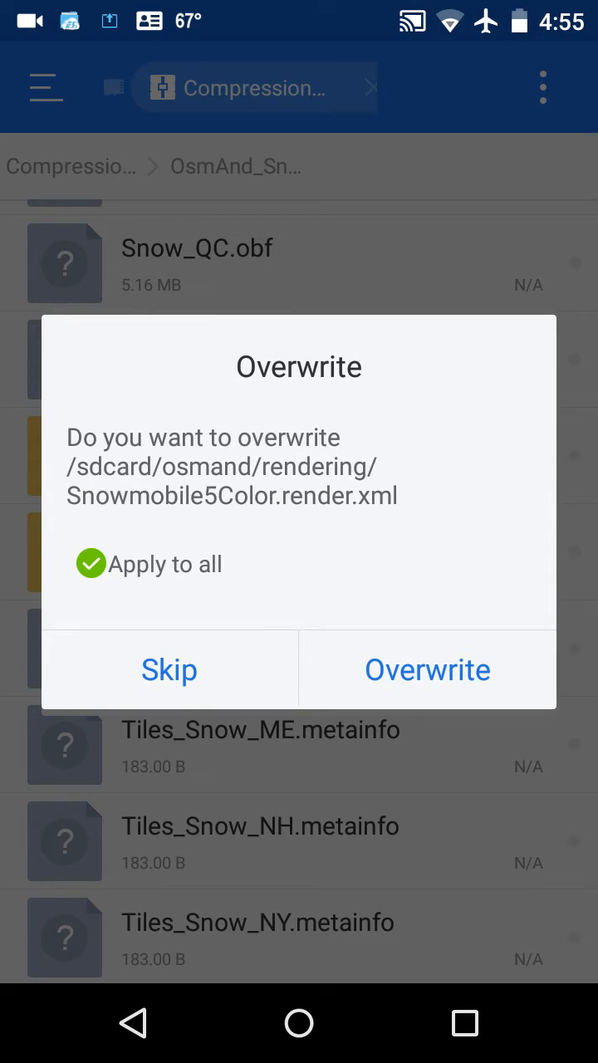
{"action": "left_click", "coordinate": [427, 669]}
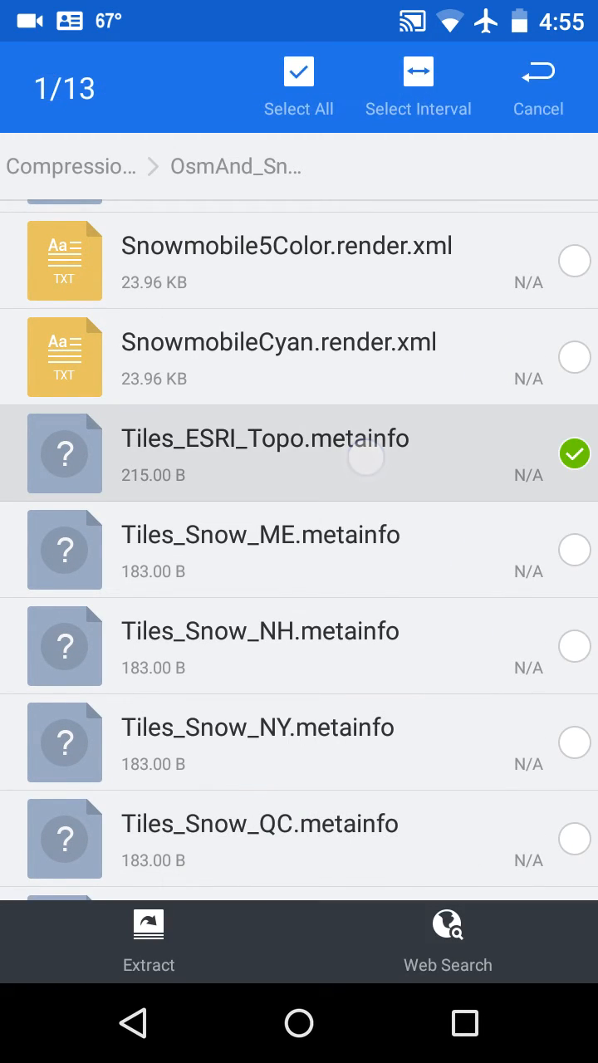
Select the Tiles metainfo files and set /sdcard/osmand/tiles as the extraction destination.
{"action": "left_click", "coordinate": [574, 550]}
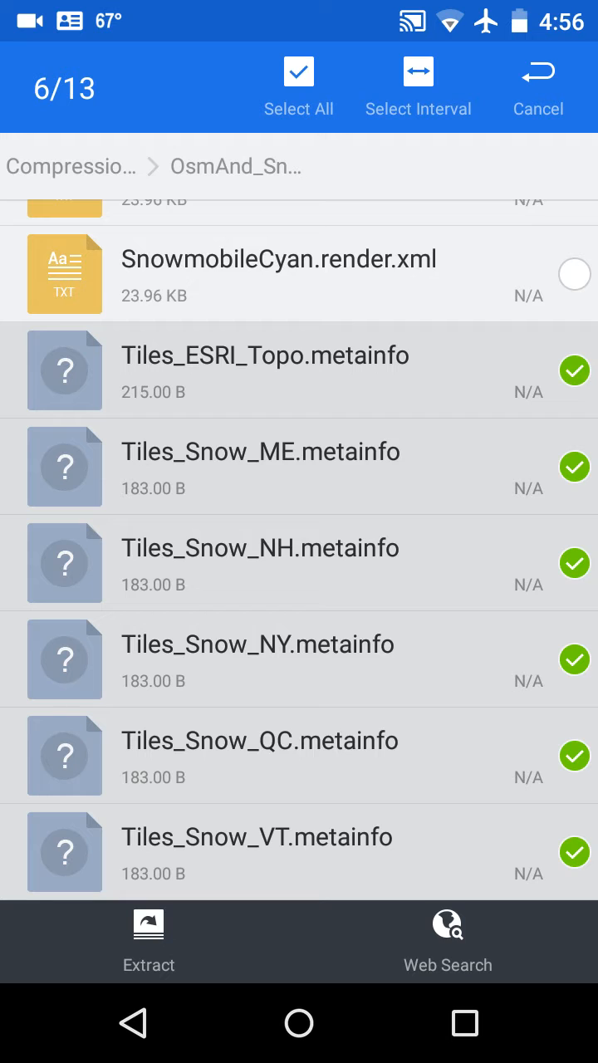
{"action": "left_click", "coordinate": [150, 923]}
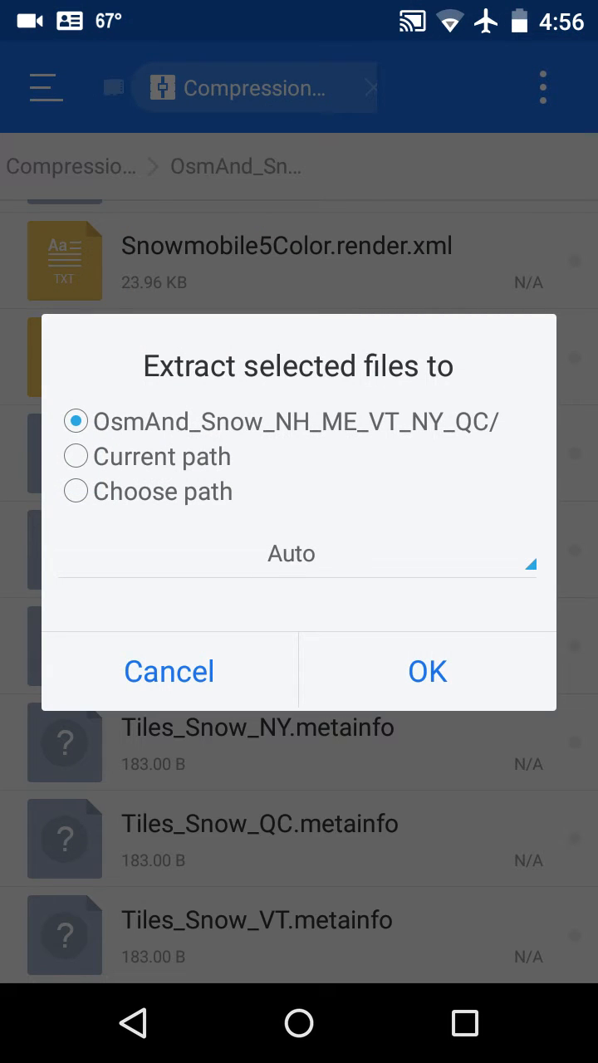
{"action": "left_click", "coordinate": [75, 491]}
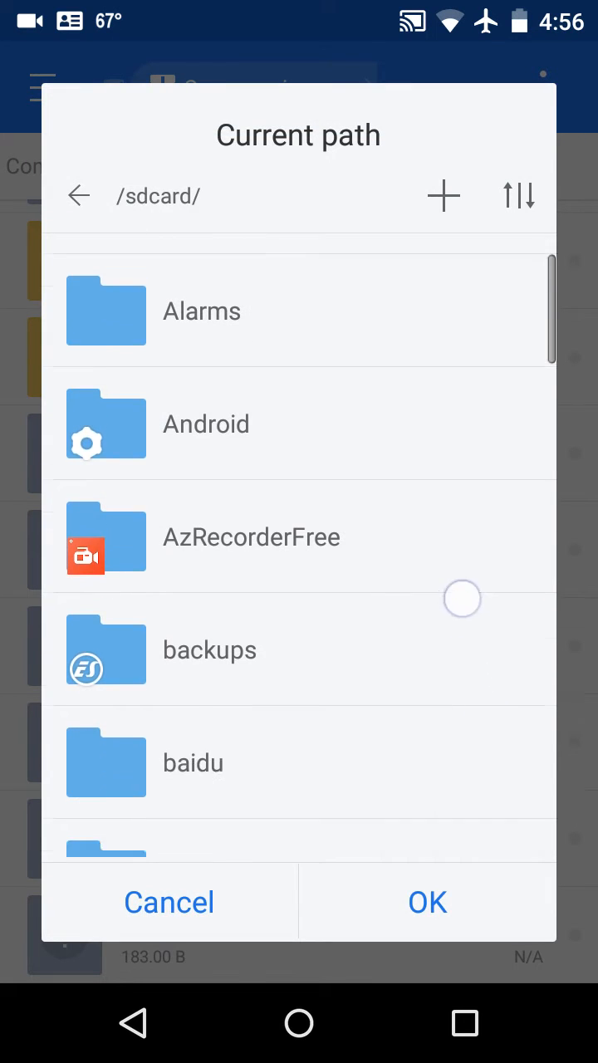
{"action": "scroll", "scroll_direction": "down", "scroll_amount": 3}
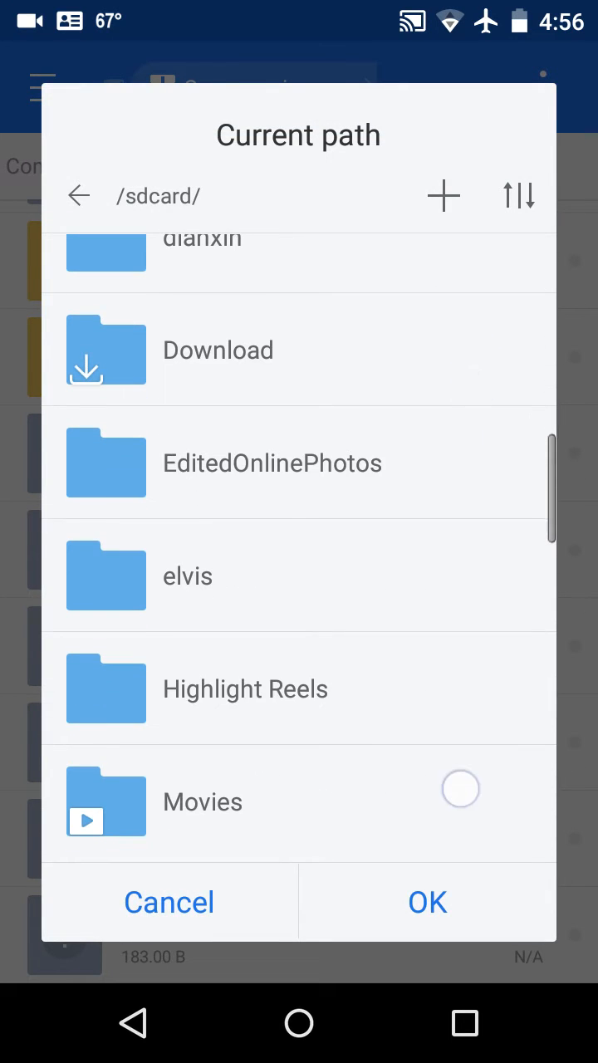
{"action": "scroll", "scroll_direction": "down", "scroll_amount": 3}
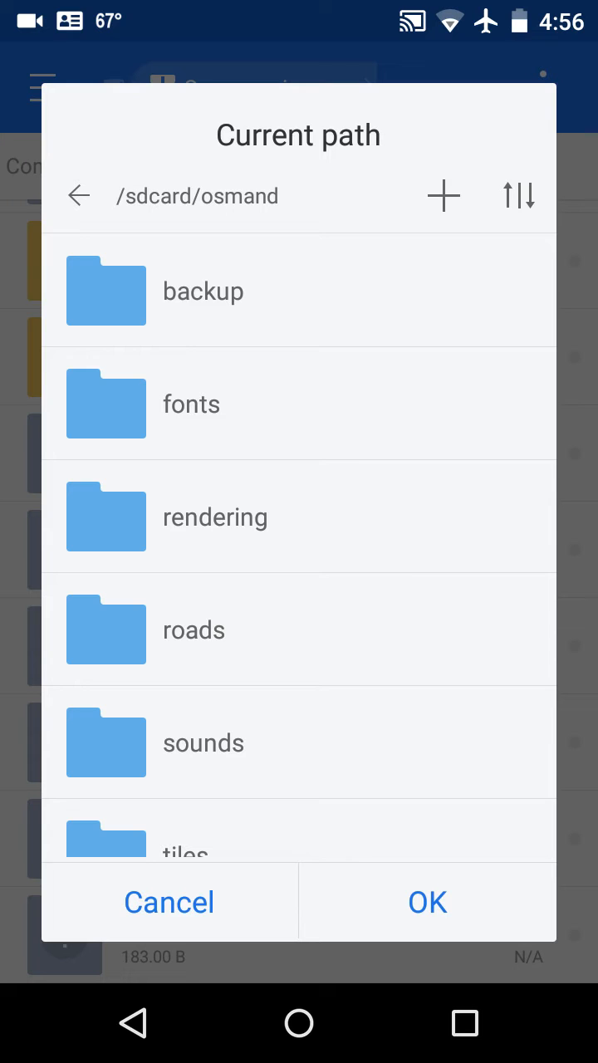
{"action": "scroll", "scroll_direction": "down", "scroll_amount": 3}
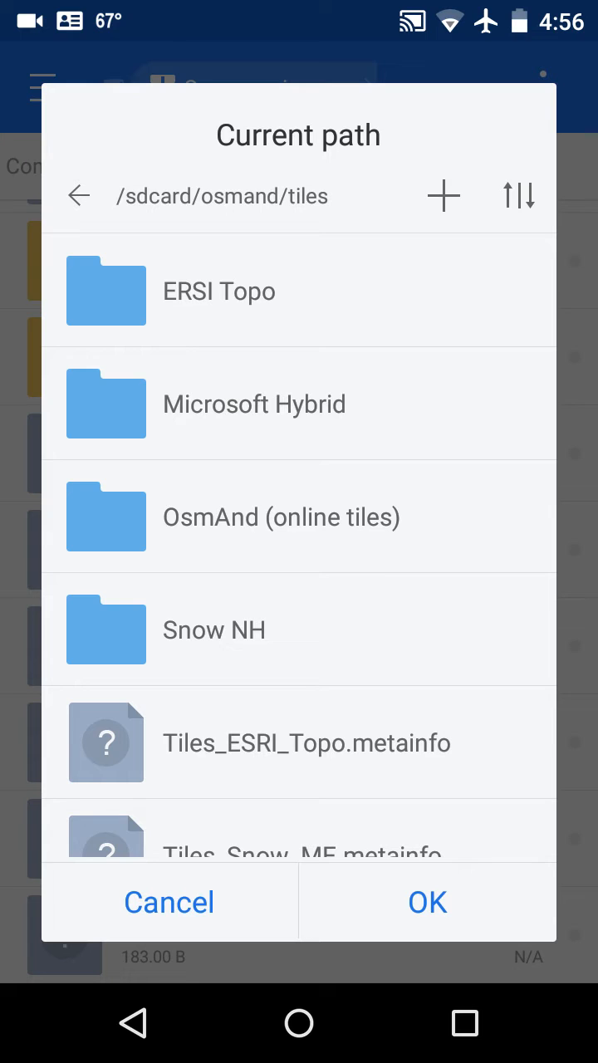
{"action": "left_click", "coordinate": [427, 902]}
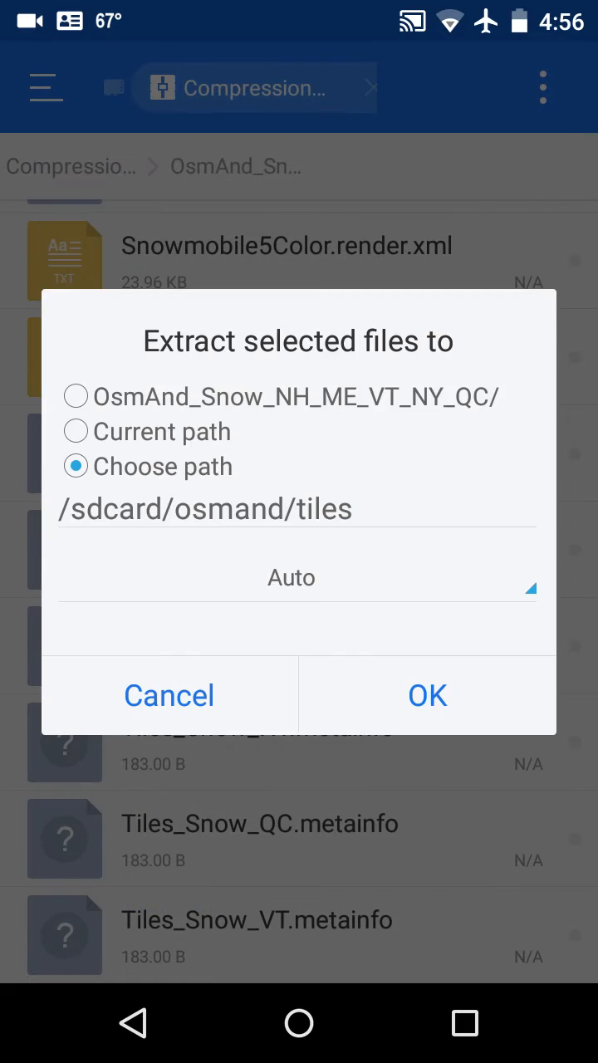
Extract the metainfo files into tiles, overwriting all existing copies.
{"action": "left_click", "coordinate": [426, 695]}
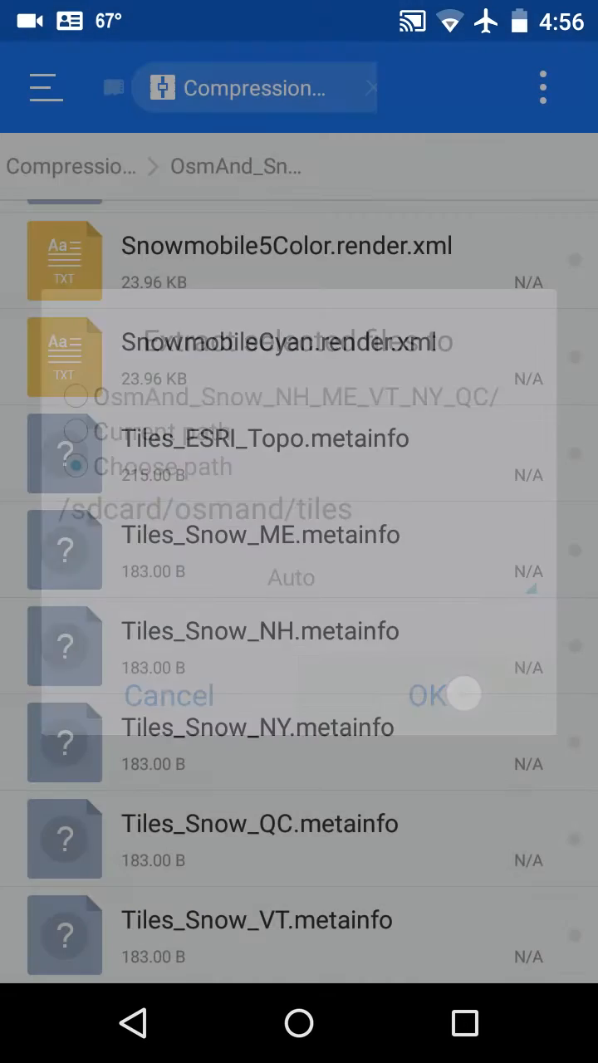
{"action": "left_click", "coordinate": [448, 695]}
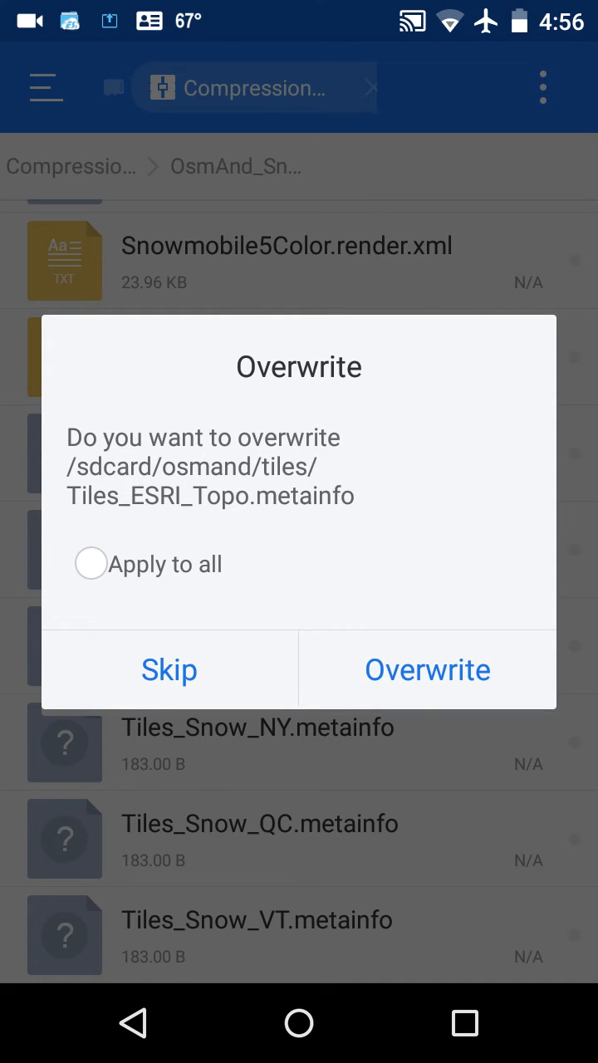
{"action": "left_click", "coordinate": [90, 564]}
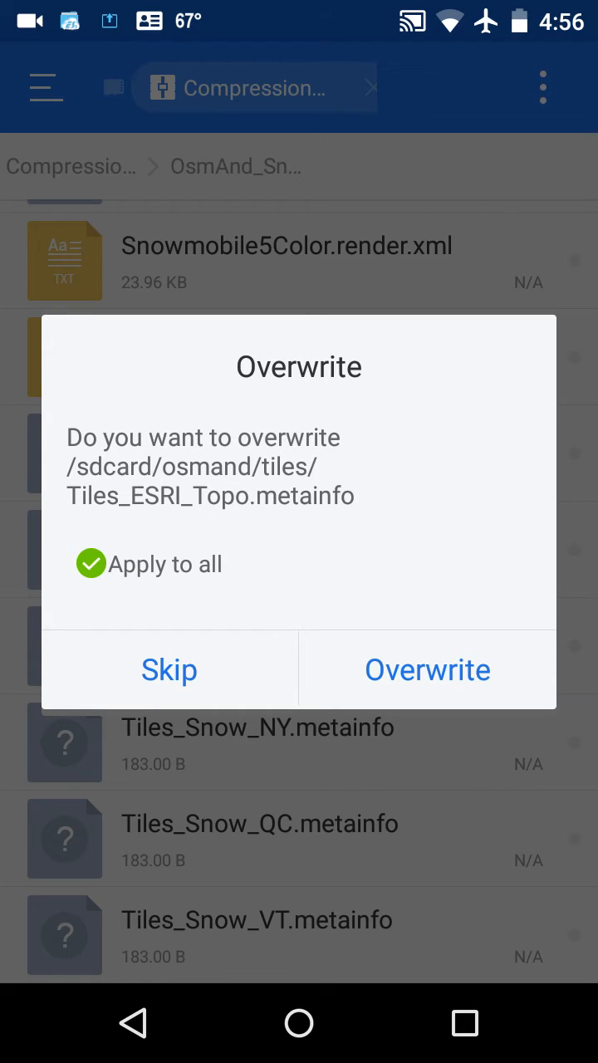
{"action": "left_click", "coordinate": [427, 669]}
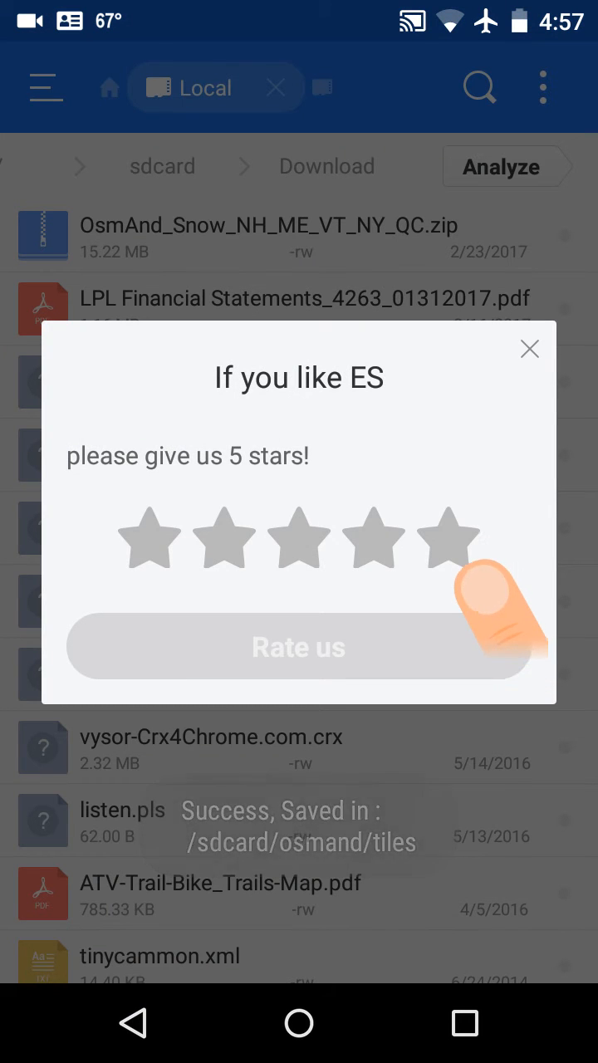
Dismiss the rating popup and open the /sdcard/osmand folder.
{"action": "left_click", "coordinate": [528, 348]}
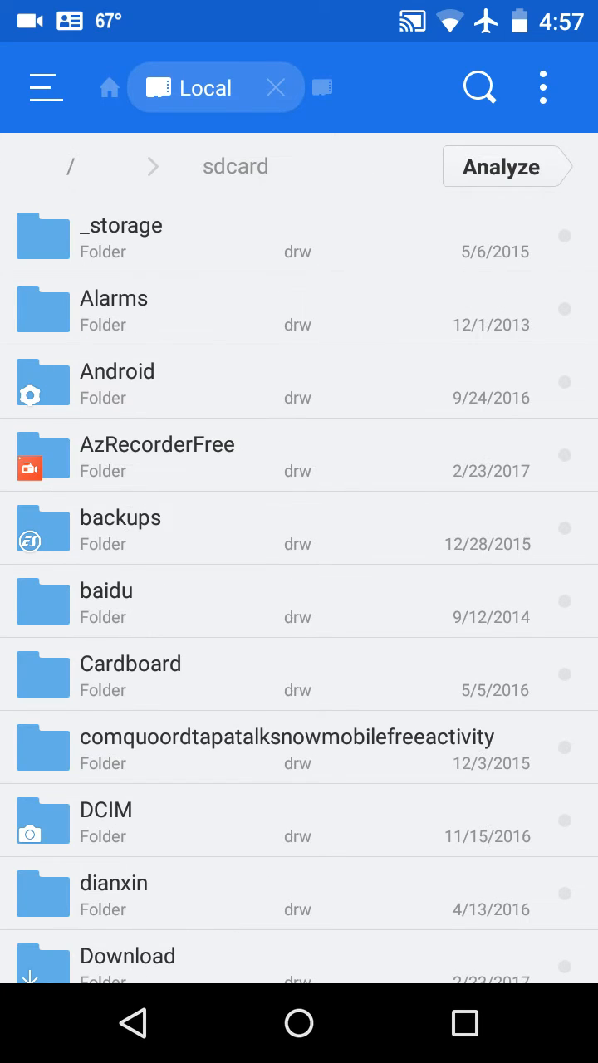
{"action": "scroll", "scroll_direction": "up", "scroll_amount": 3}
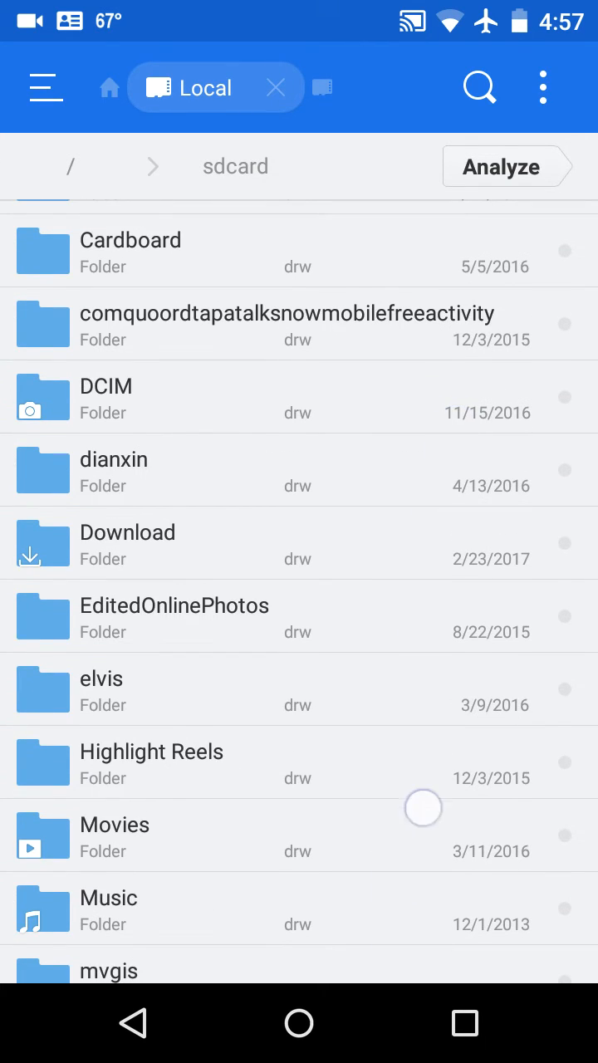
{"action": "scroll", "scroll_direction": "down", "scroll_amount": 3}
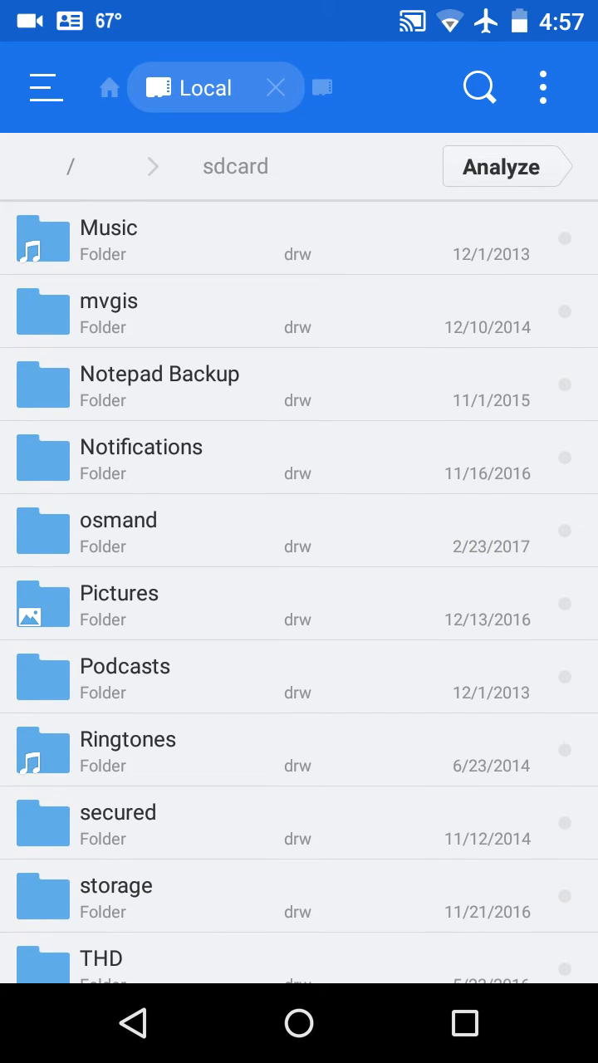
{"action": "left_click", "coordinate": [118, 518]}
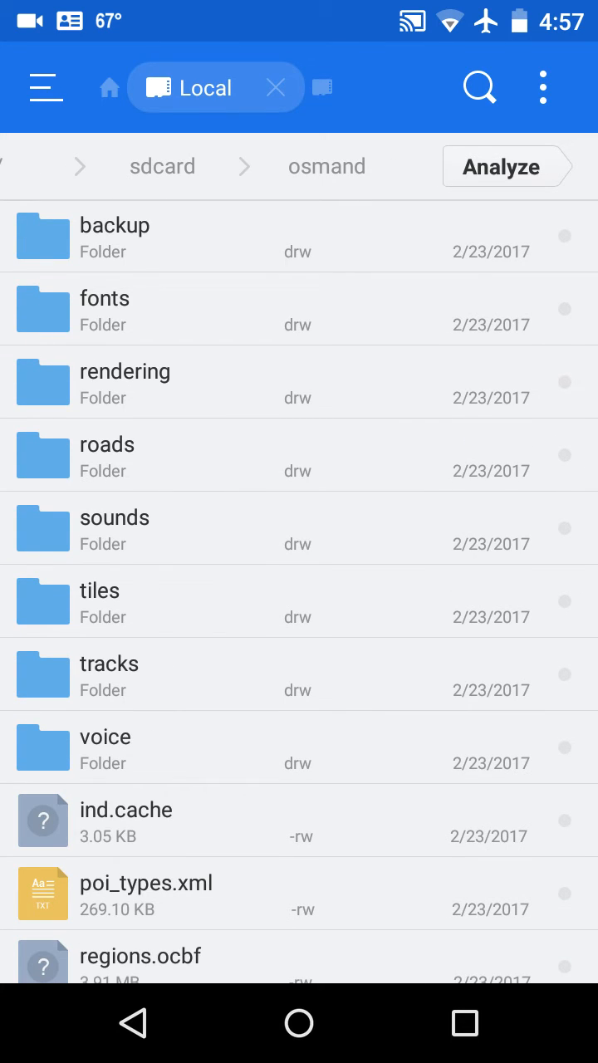
Check the five extracted Snow .obf files are present, then clear the selection.
{"action": "scroll", "scroll_direction": "down", "scroll_amount": 3}
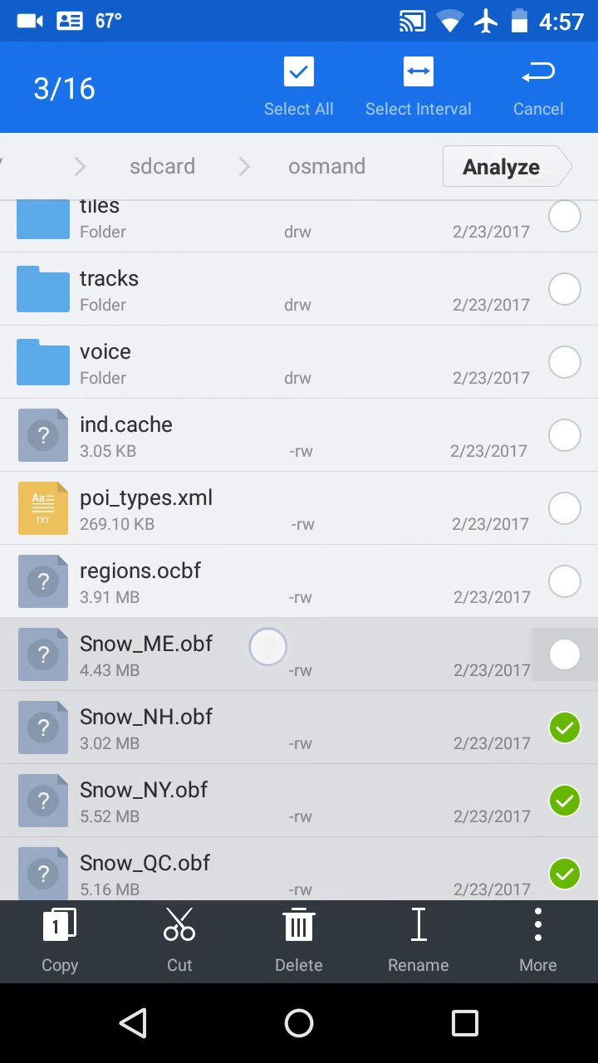
{"action": "left_click", "coordinate": [565, 655]}
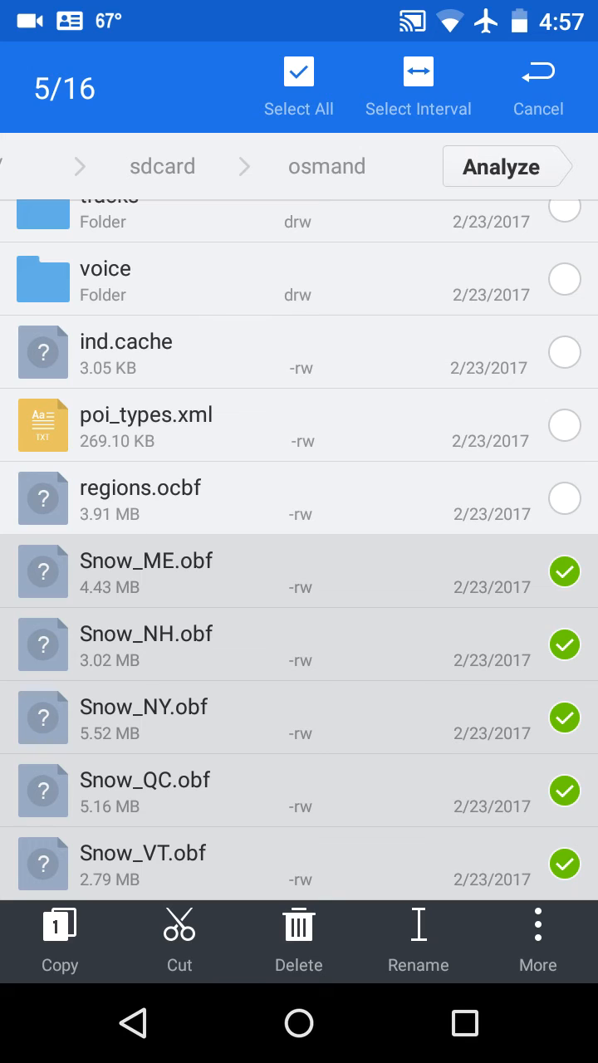
{"action": "left_click", "coordinate": [538, 83]}
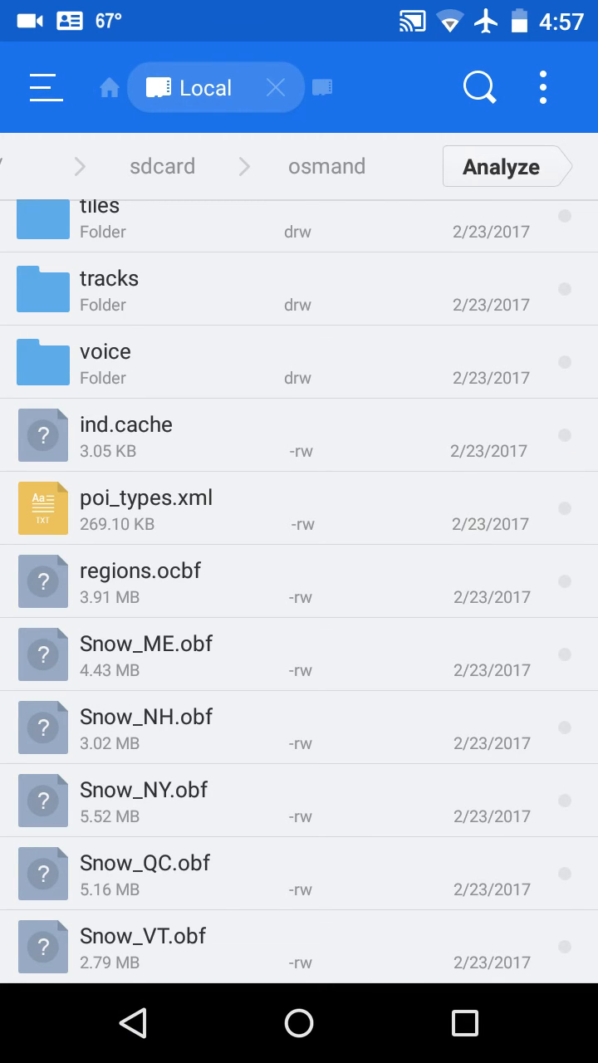
{"action": "scroll", "scroll_direction": "down", "scroll_amount": 3}
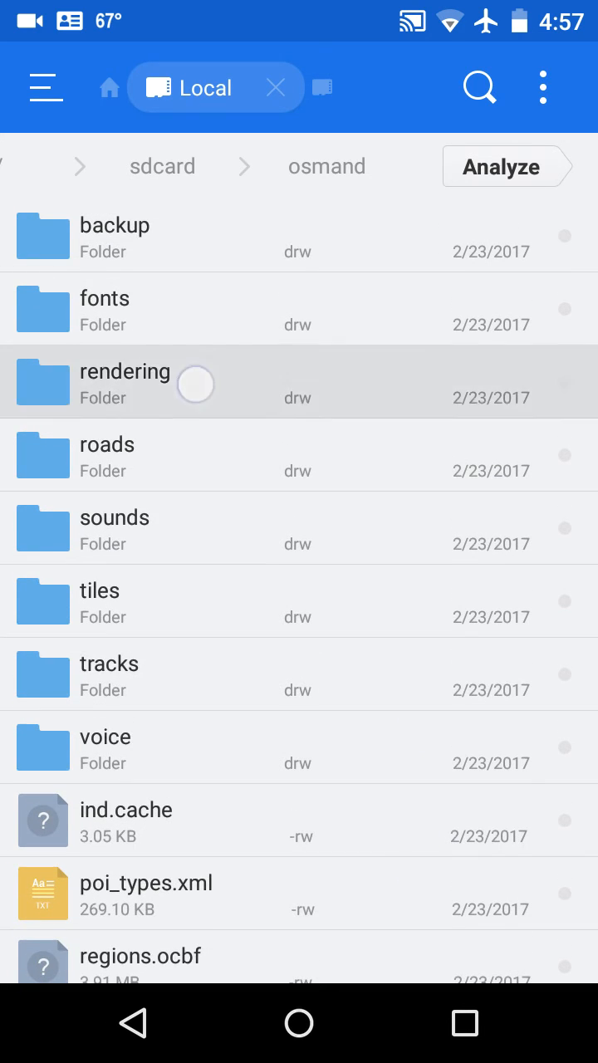
Check the rendering folder holds Snowmobile5Color.render.xml, viewing it and clearing the selection.
{"action": "left_click", "coordinate": [124, 382]}
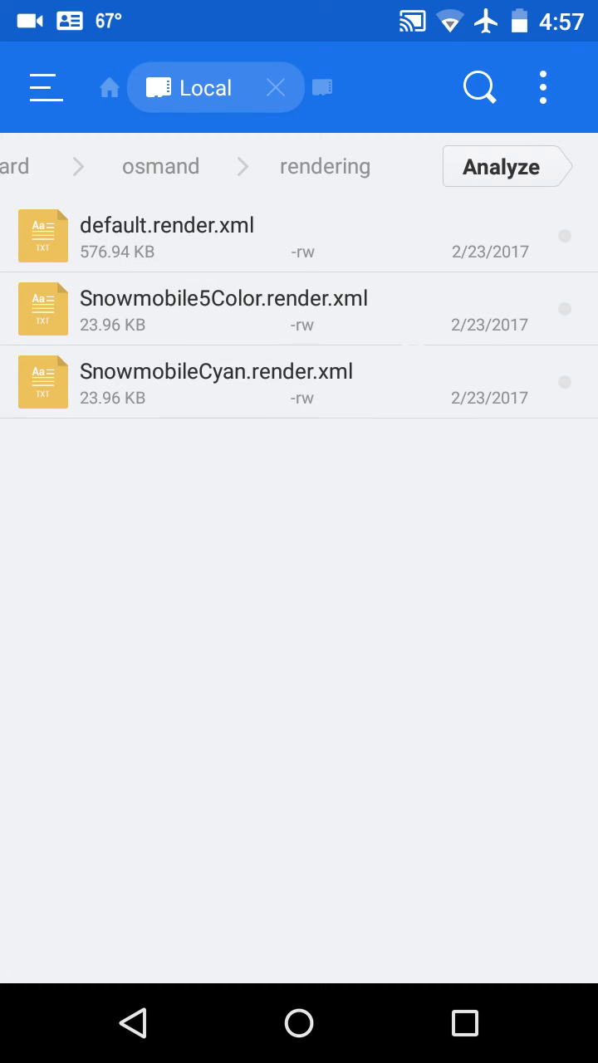
{"action": "left_click", "coordinate": [222, 309]}
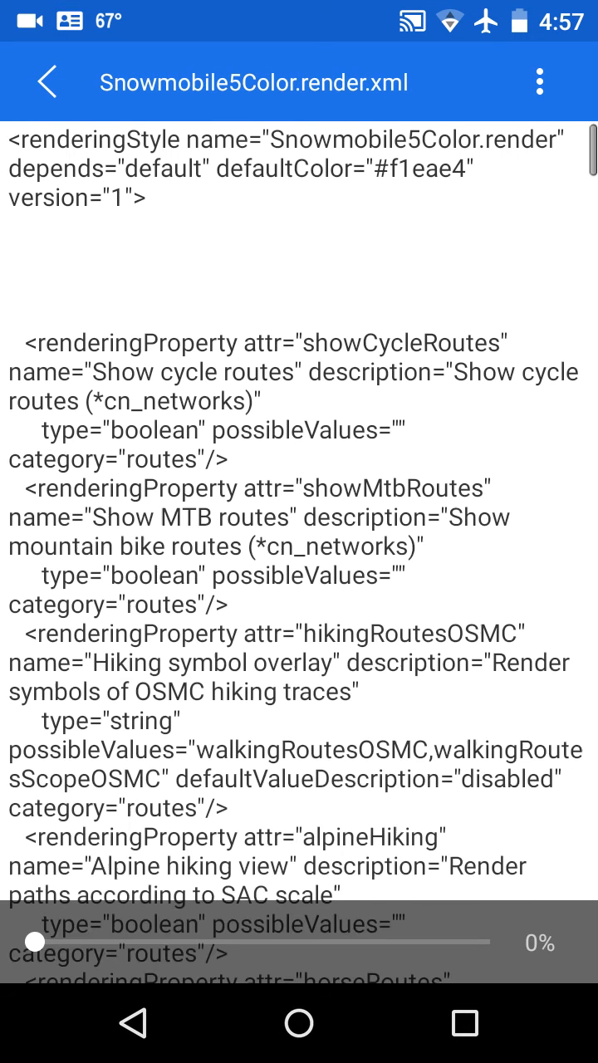
{"action": "left_click", "coordinate": [47, 83]}
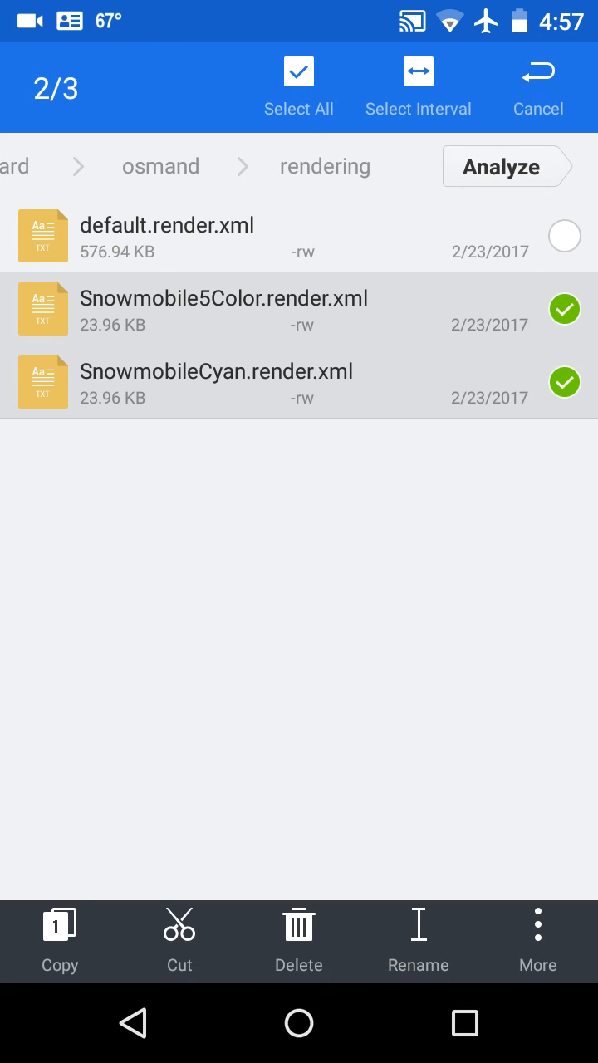
{"action": "left_click", "coordinate": [538, 87]}
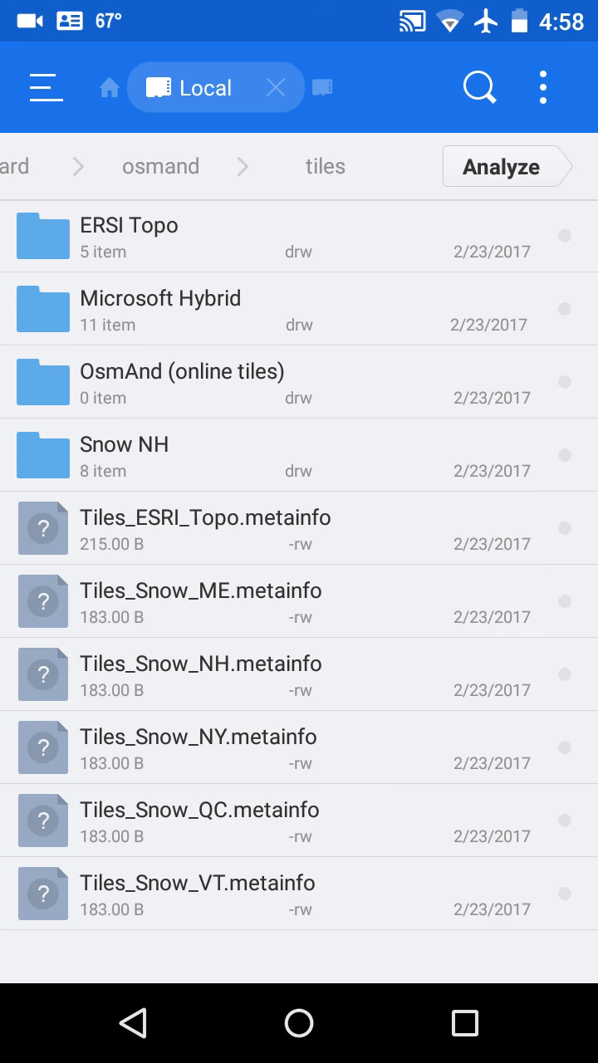
Leave osmand after checking the tiles metainfo files and return to the sdcard folder.
{"action": "left_click", "coordinate": [417, 724]}
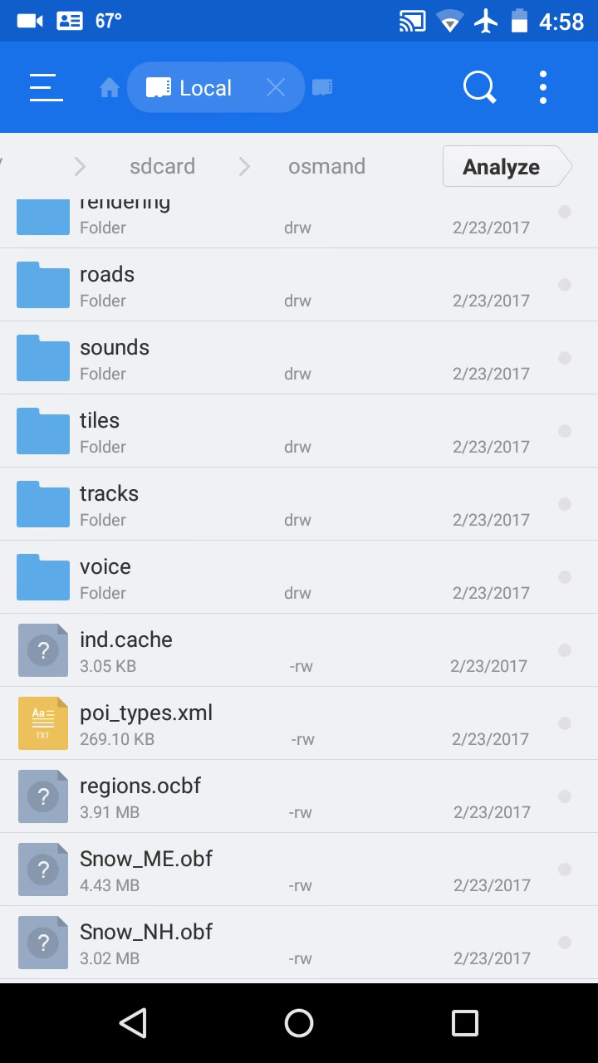
{"action": "left_click", "coordinate": [163, 166]}
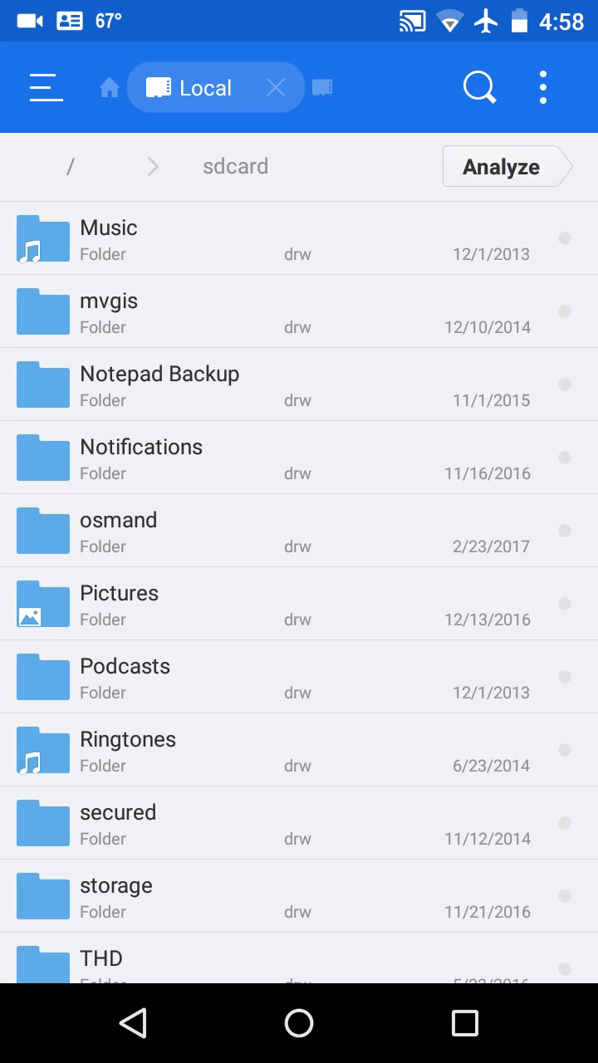